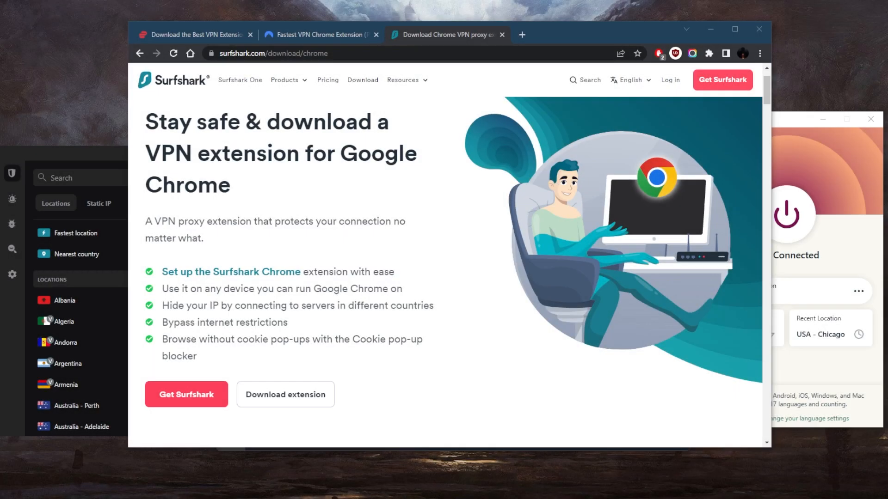
pyautogui.moveTo(529, 202)
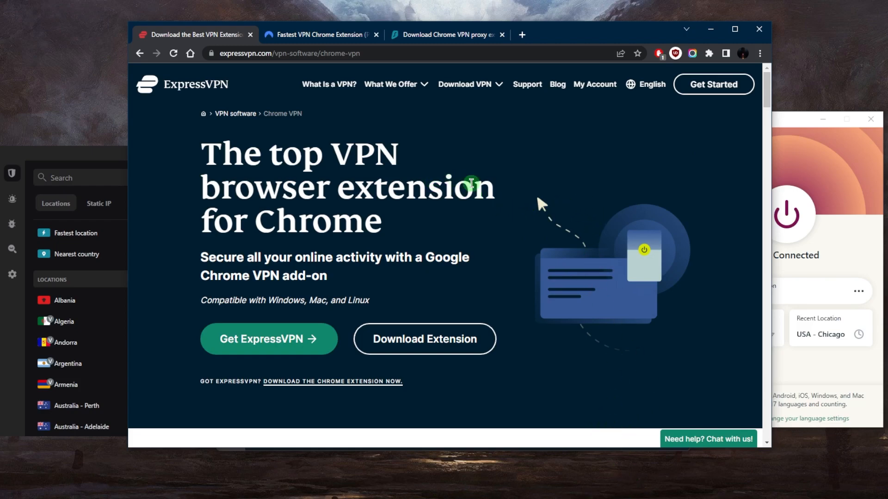
pyautogui.moveTo(459, 208)
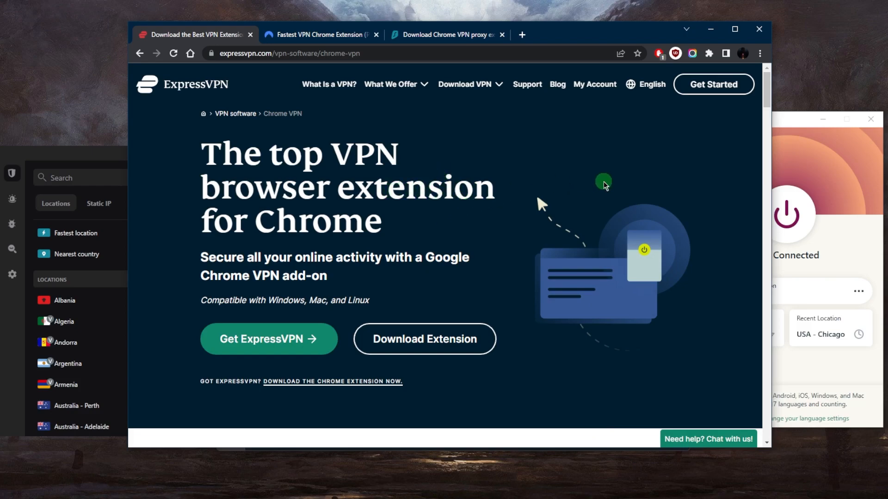
pyautogui.moveTo(612, 154)
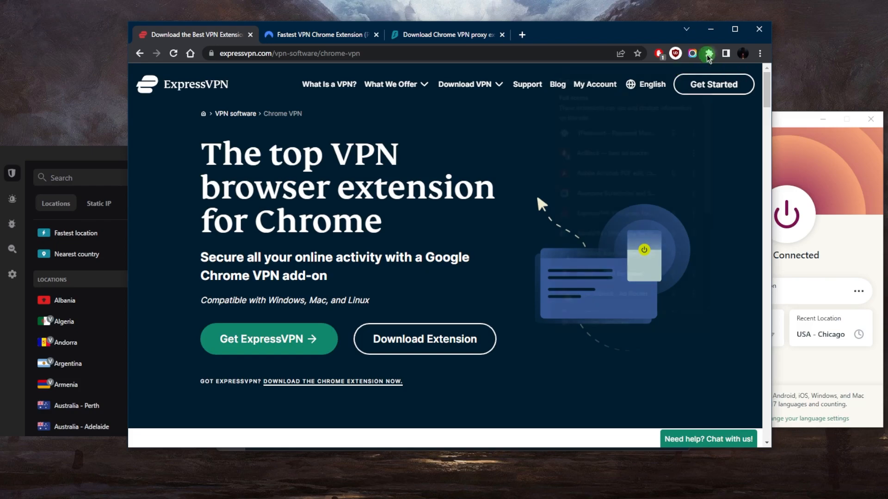
# Show the ExpressVPN extension panel from Chrome's extensions list, Not Connected at USA - Dallas.
pyautogui.click(708, 54)
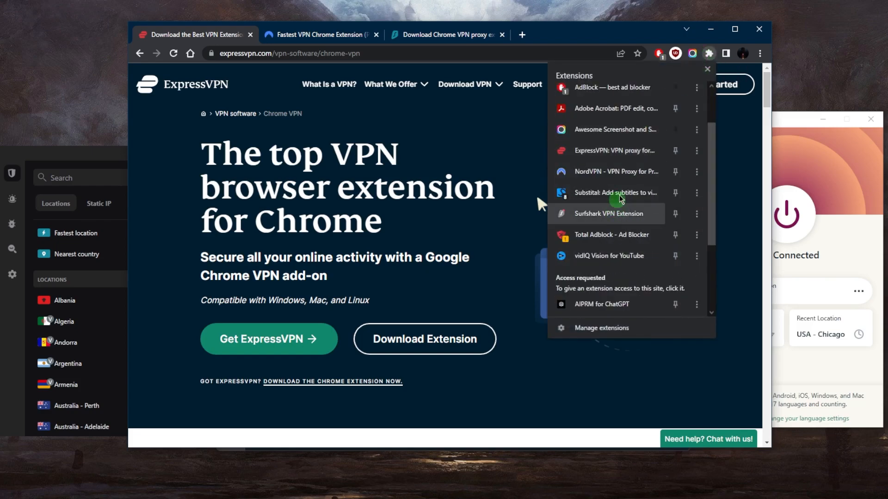
pyautogui.moveTo(611, 150)
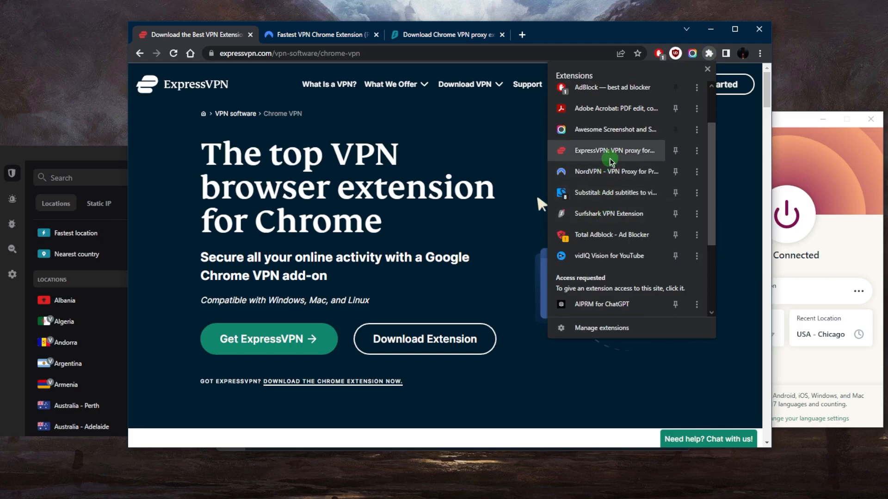
pyautogui.click(613, 150)
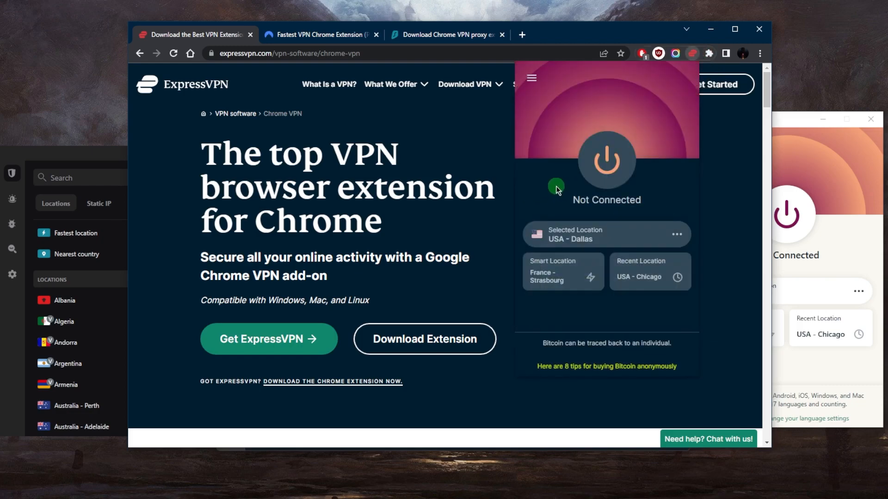
pyautogui.moveTo(548, 93)
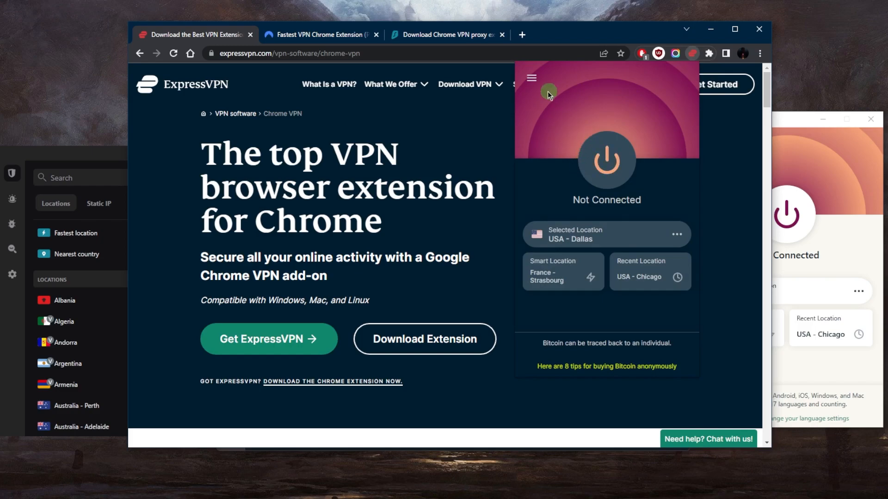
pyautogui.moveTo(549, 99)
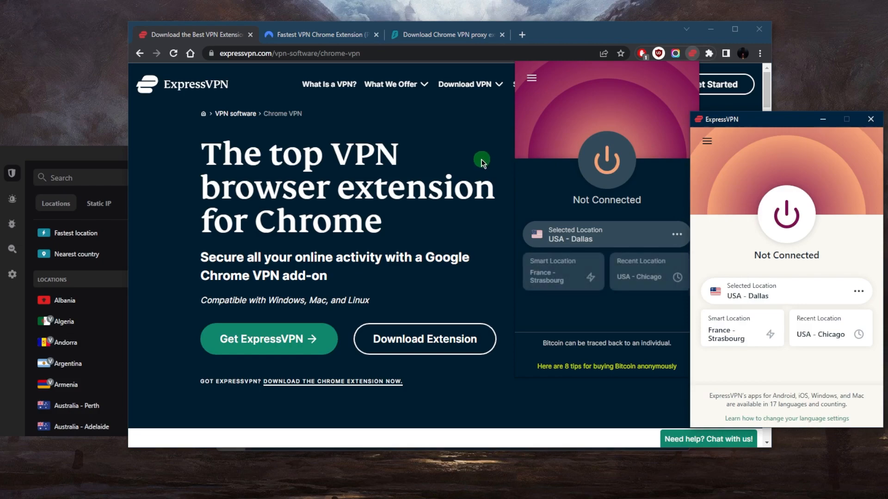
pyautogui.moveTo(490, 156)
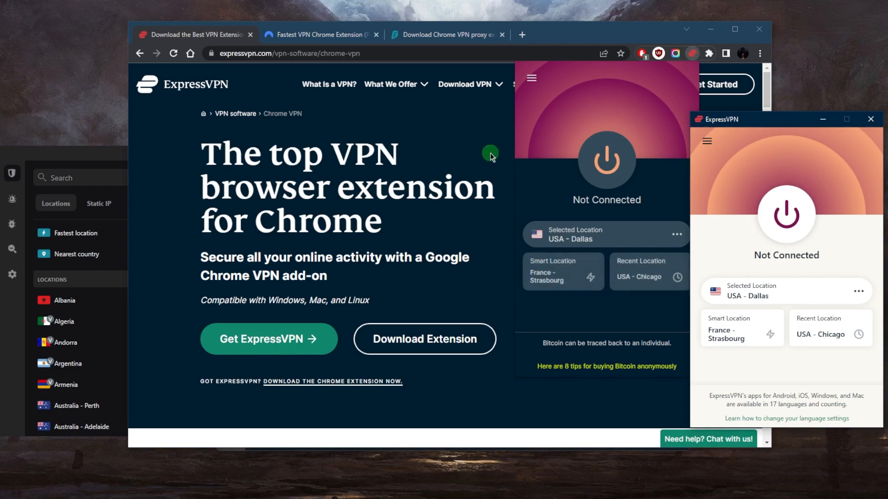
pyautogui.moveTo(556, 134)
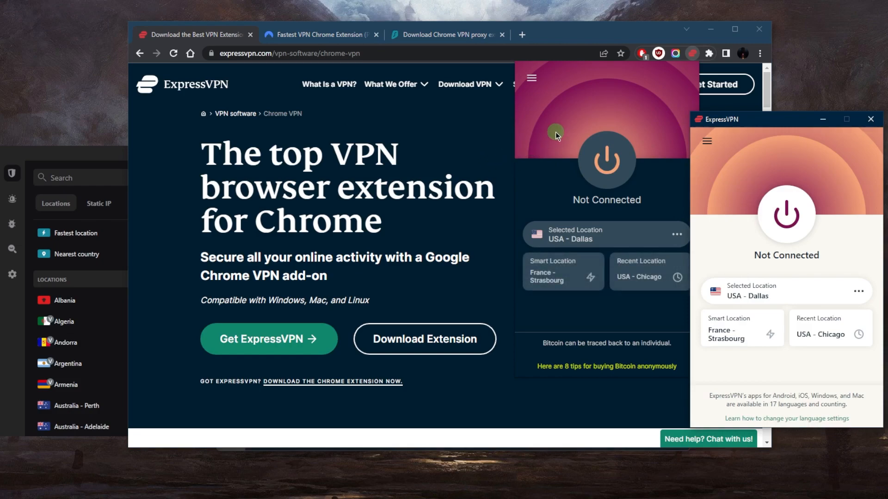
pyautogui.moveTo(723, 164)
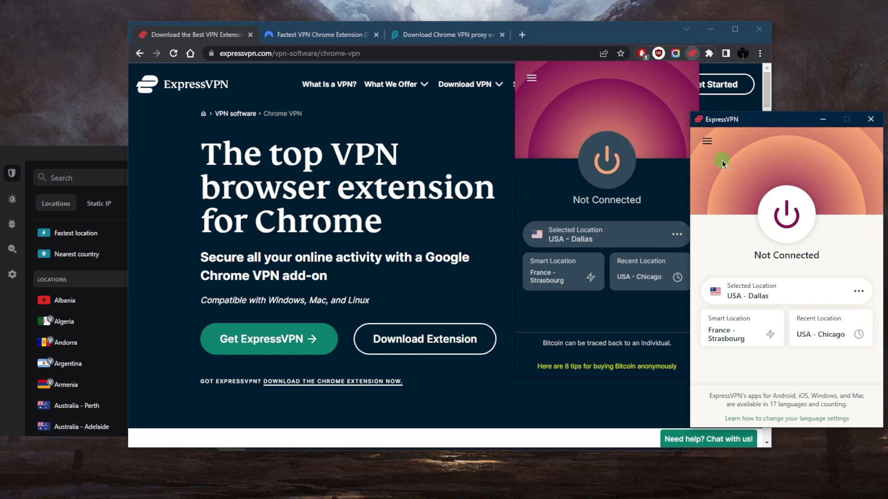
pyautogui.moveTo(697, 60)
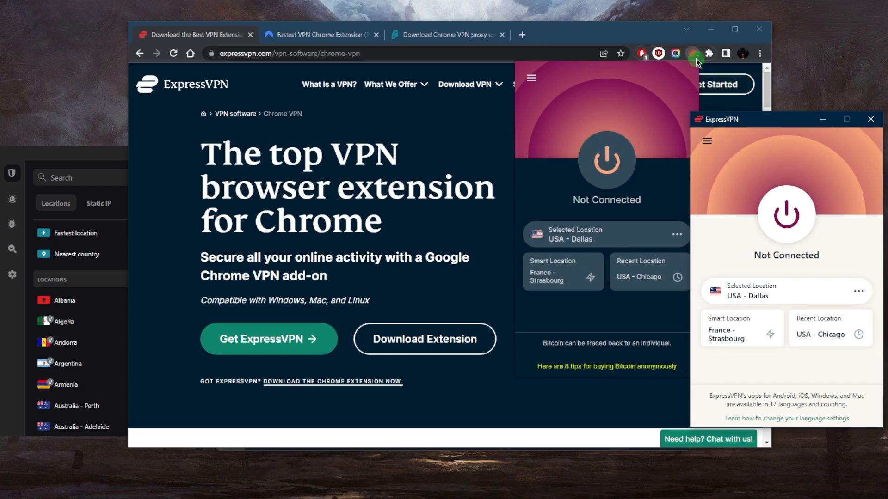
# Set split tunnelling to 'Only allow selected apps', then untick 'Manage connection on a per-app basis'.
pyautogui.click(708, 54)
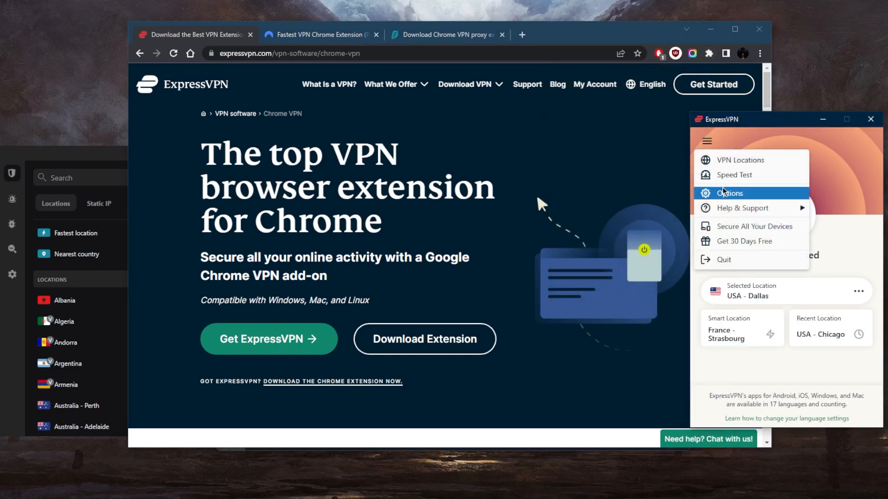
pyautogui.click(728, 194)
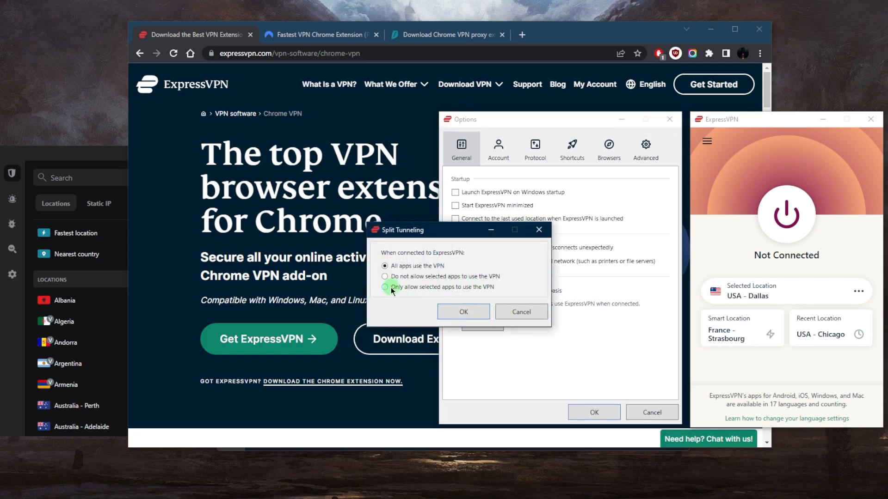
pyautogui.click(384, 286)
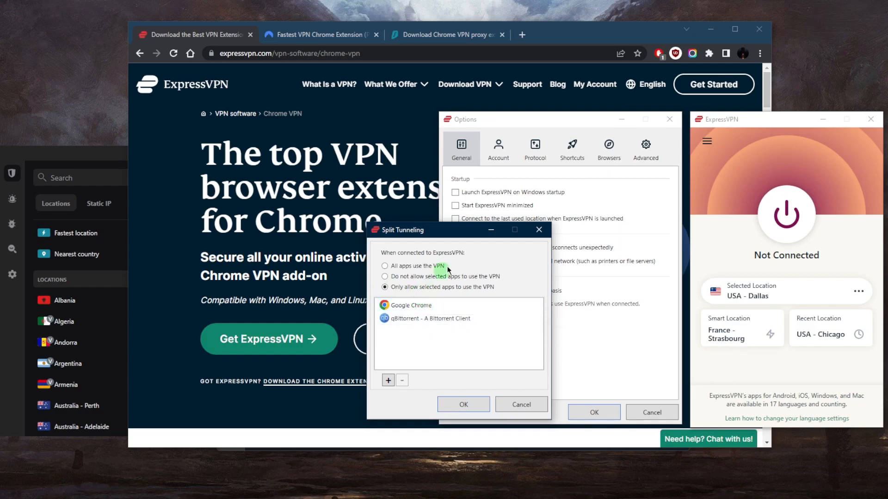
pyautogui.click(464, 404)
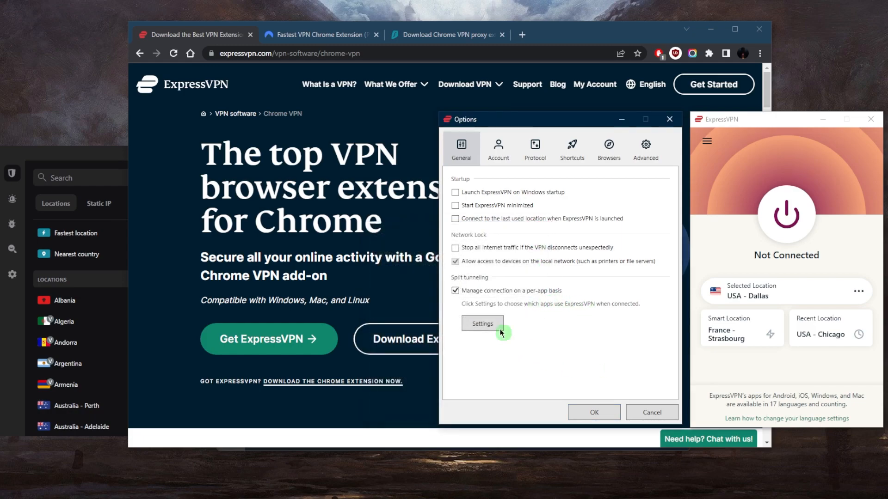
pyautogui.click(455, 290)
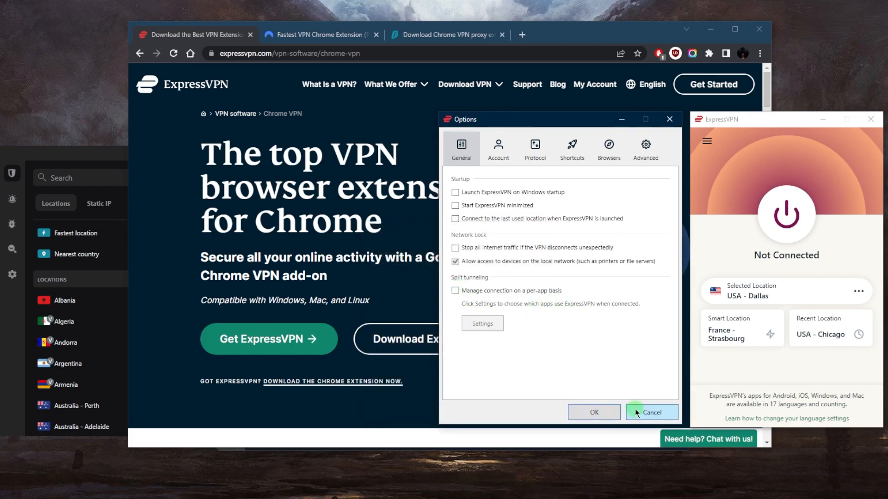
pyautogui.moveTo(660, 184)
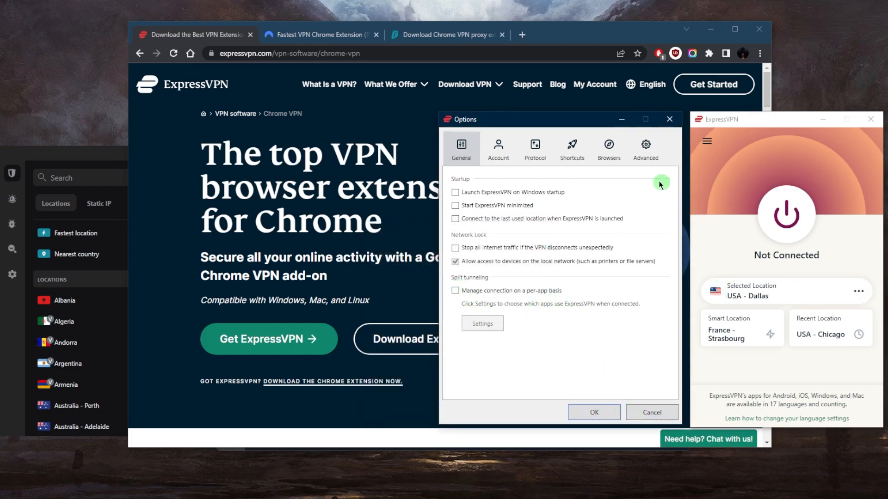
pyautogui.moveTo(511, 286)
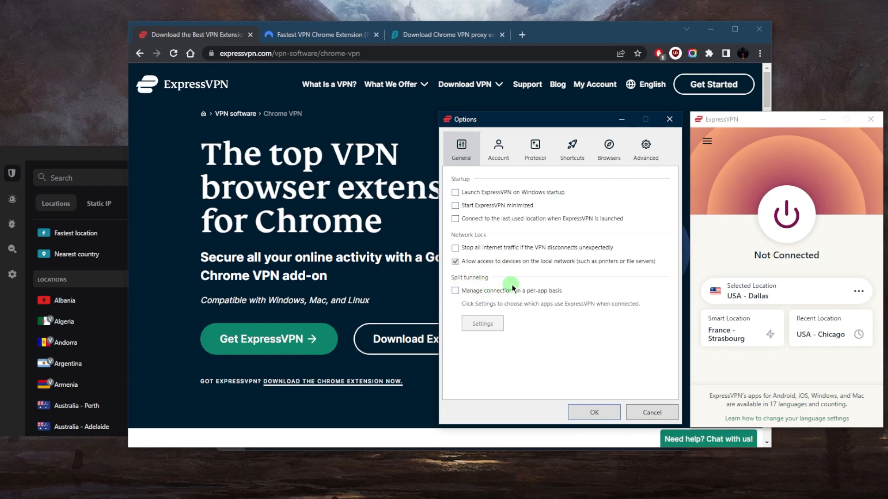
pyautogui.moveTo(668, 119)
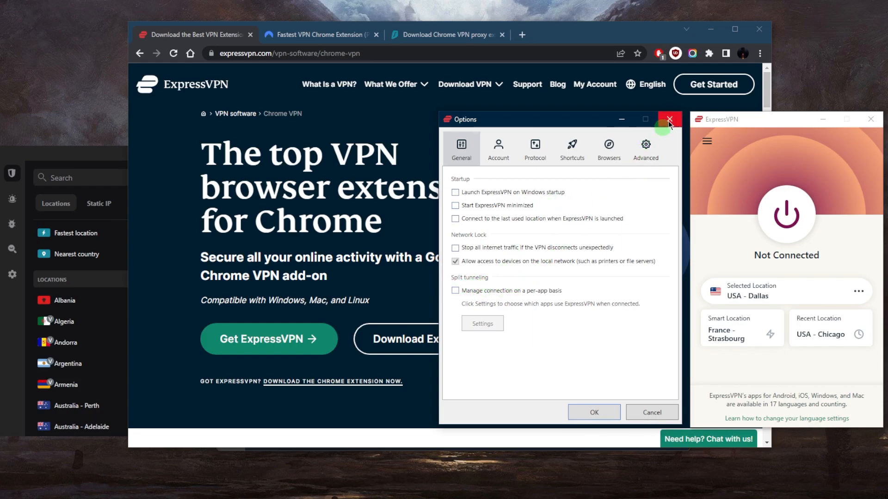
pyautogui.click(669, 120)
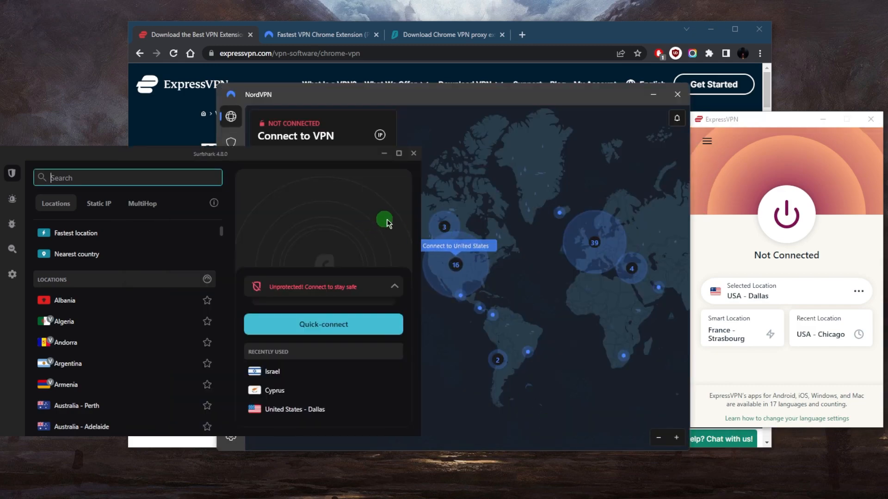
pyautogui.moveTo(550, 264)
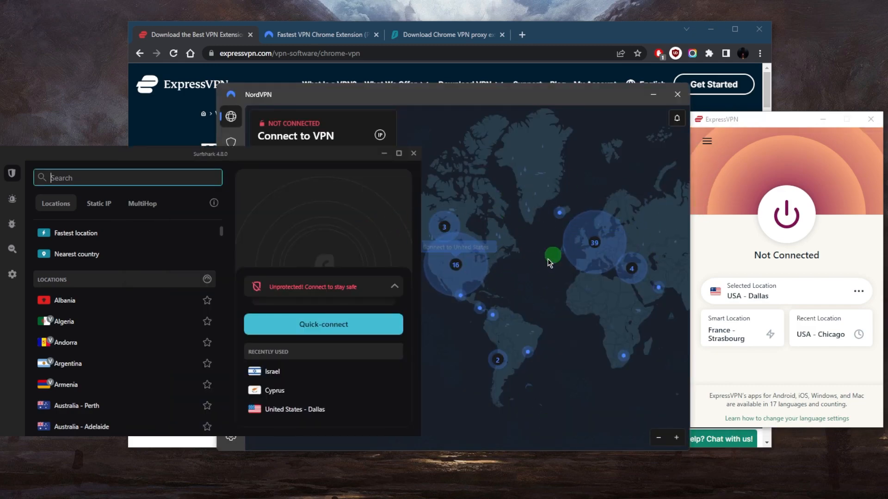
pyautogui.moveTo(576, 158)
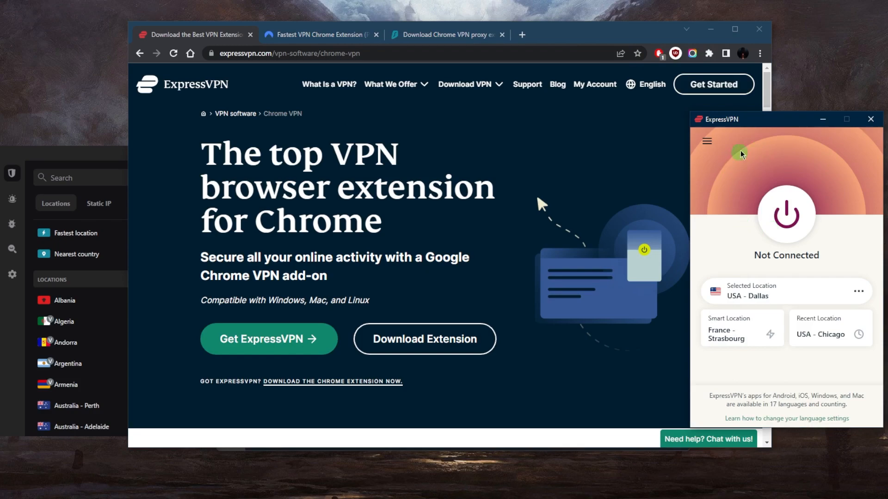
# Reopen the ExpressVPN extension panel (Not Connected, USA - Dallas), then bring the desktop app forward.
pyautogui.click(708, 53)
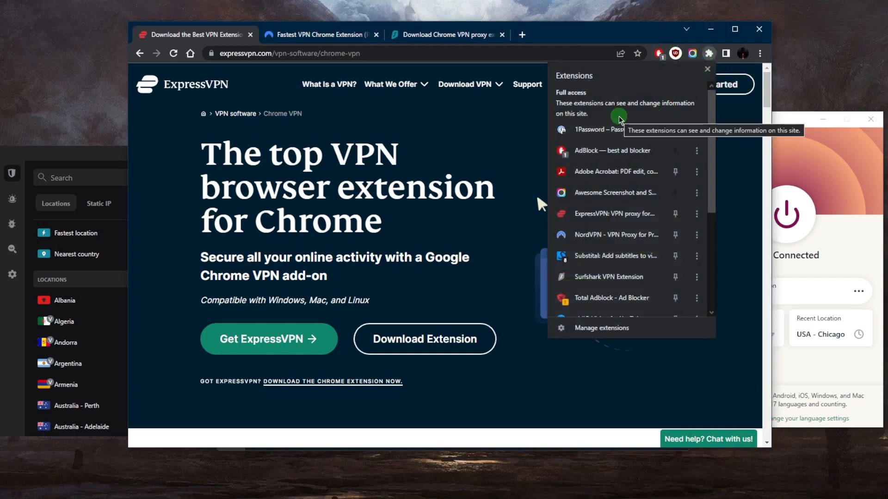
pyautogui.moveTo(608, 200)
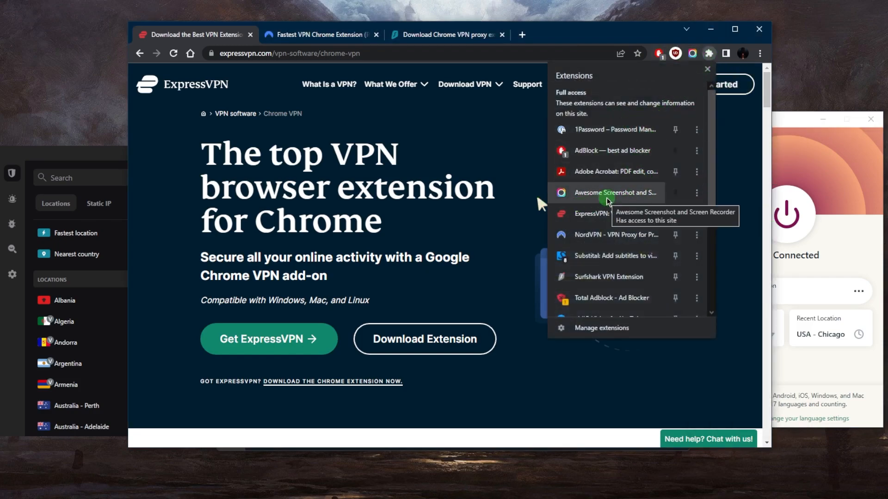
pyautogui.moveTo(655, 187)
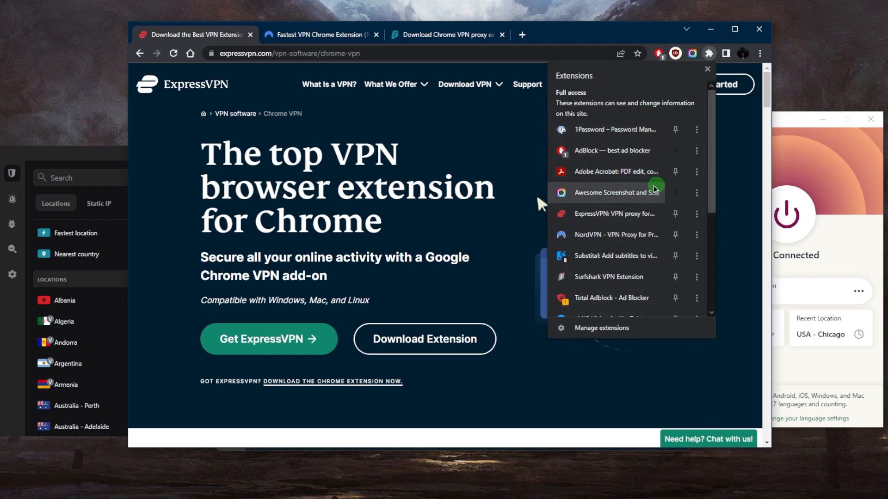
pyautogui.click(691, 53)
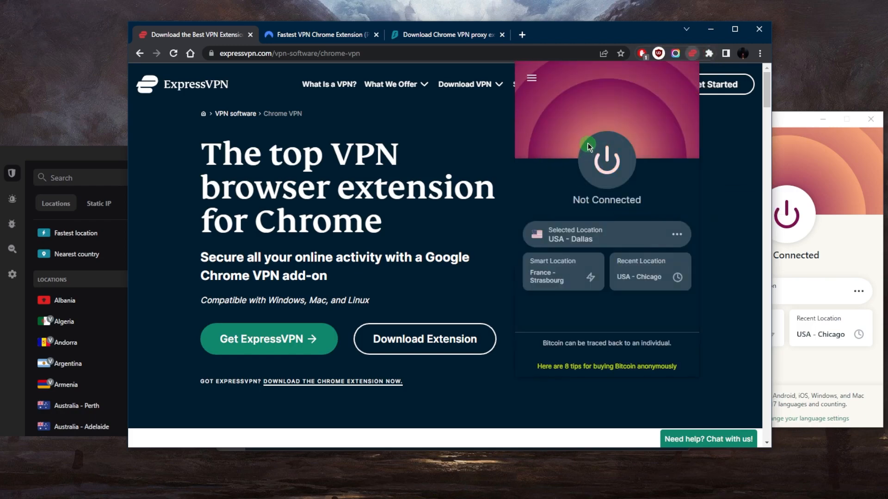
pyautogui.click(530, 77)
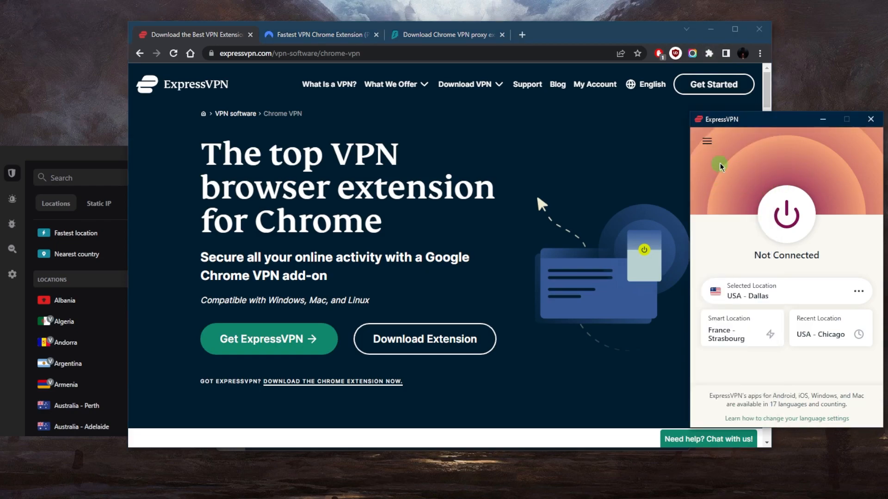
pyautogui.moveTo(711, 53)
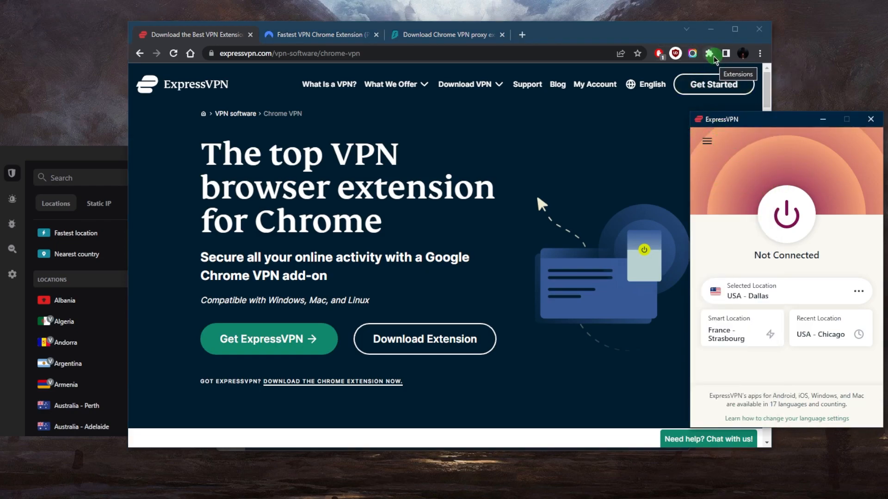
# View ExpressVPN's Privacy & Security options (spoofing, WebRTC blocking, HTTPS Everywhere), then return to the extensions list.
pyautogui.click(709, 54)
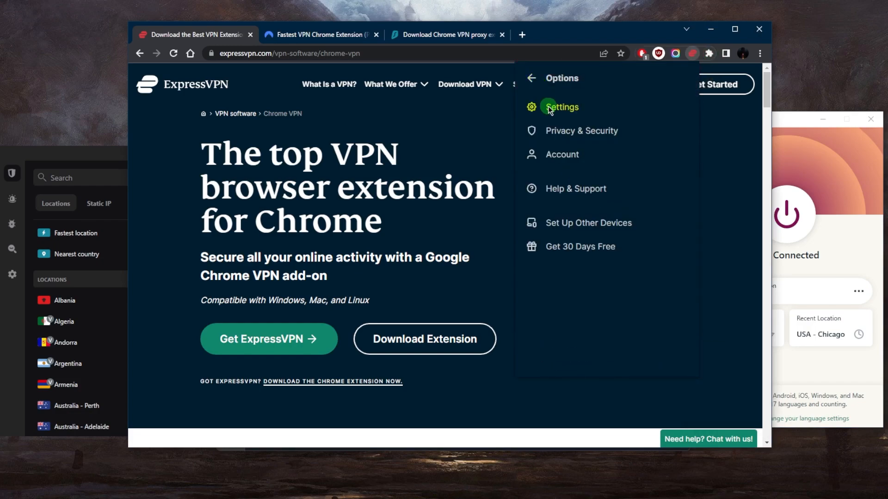
pyautogui.click(561, 107)
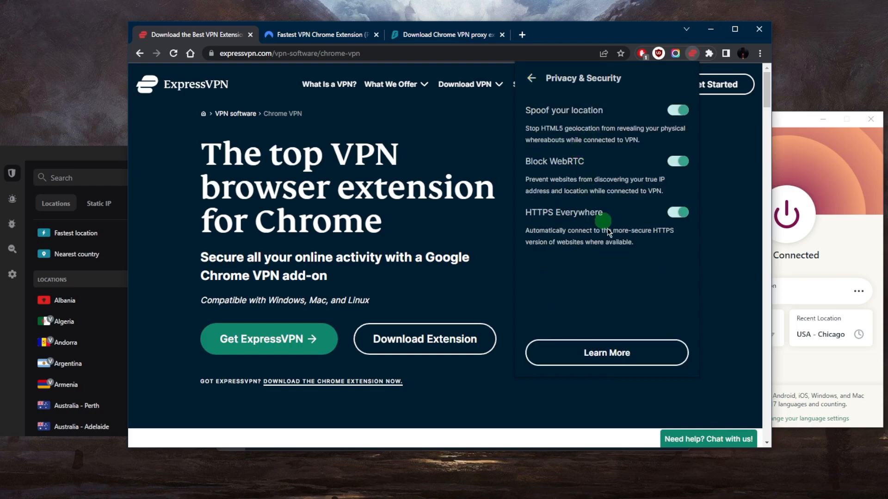
pyautogui.click(531, 77)
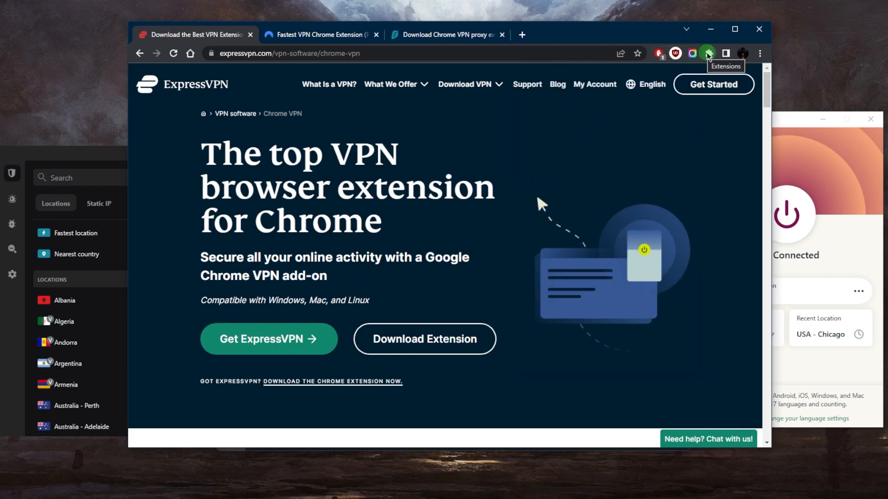
pyautogui.click(706, 54)
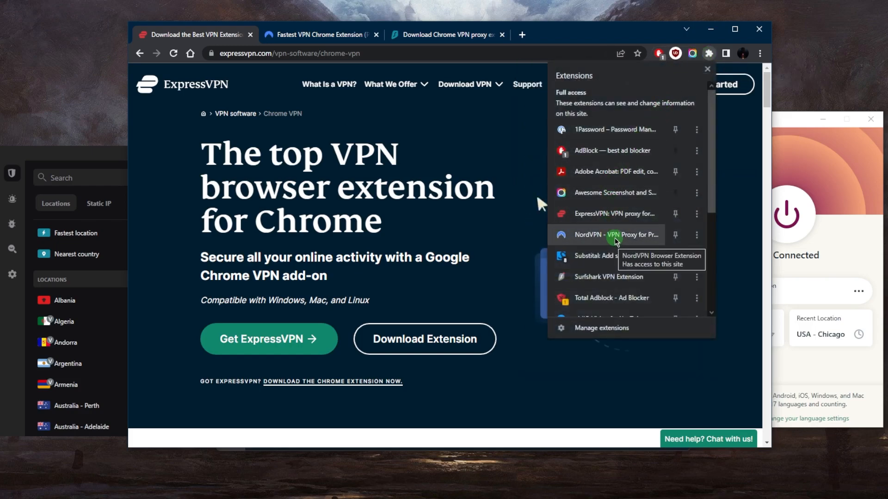
# Show NordVPN's excluded websites (youtube.com), its privacy and security controls, and general settings.
pyautogui.click(616, 234)
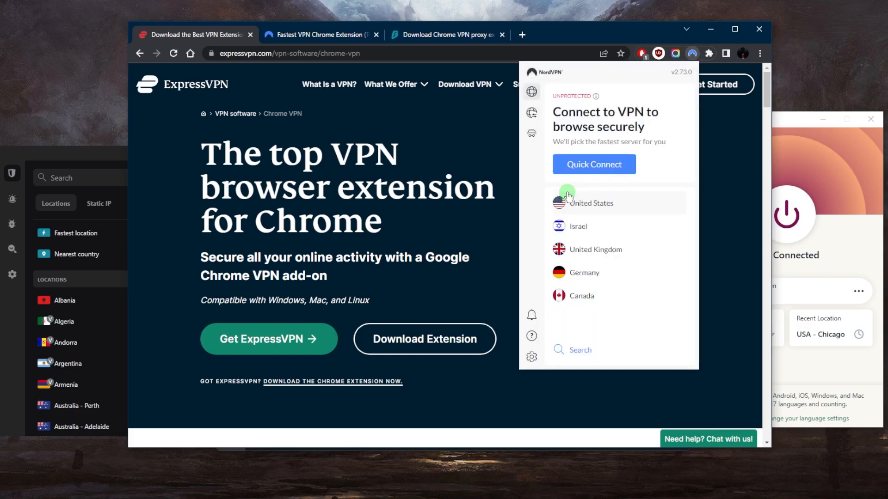
pyautogui.moveTo(573, 229)
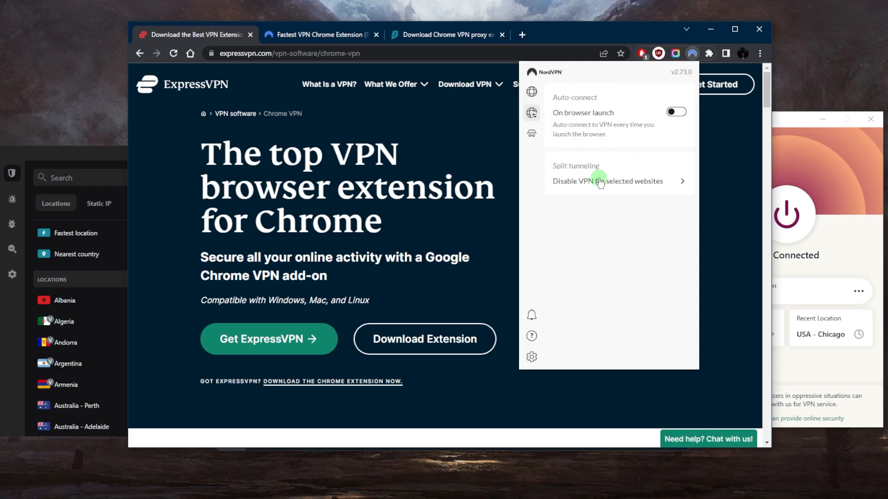
pyautogui.click(608, 182)
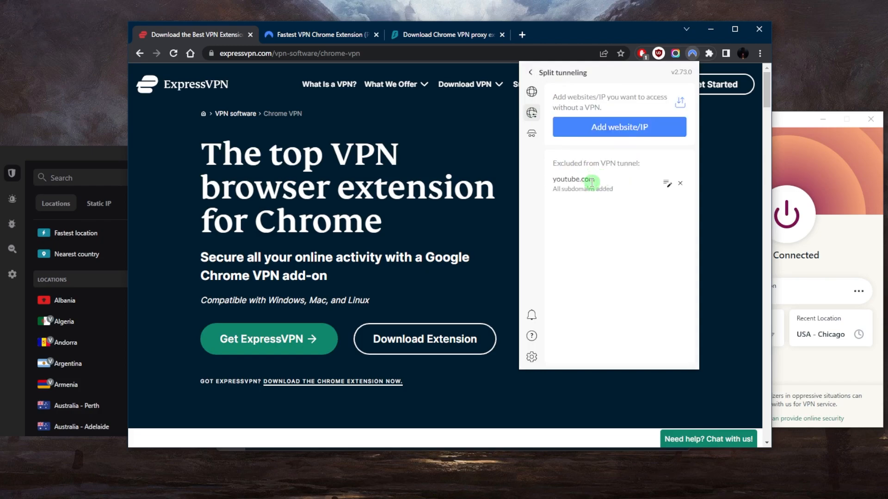
pyautogui.moveTo(618, 189)
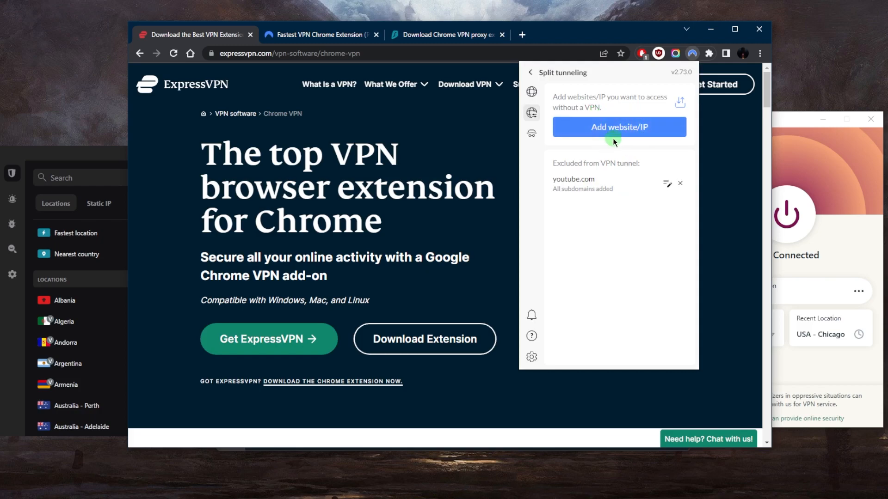
pyautogui.moveTo(548, 149)
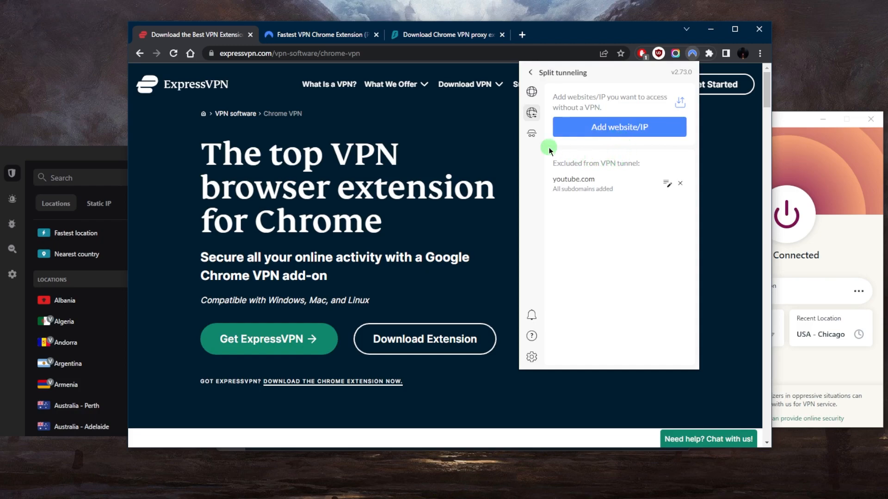
pyautogui.moveTo(533, 134)
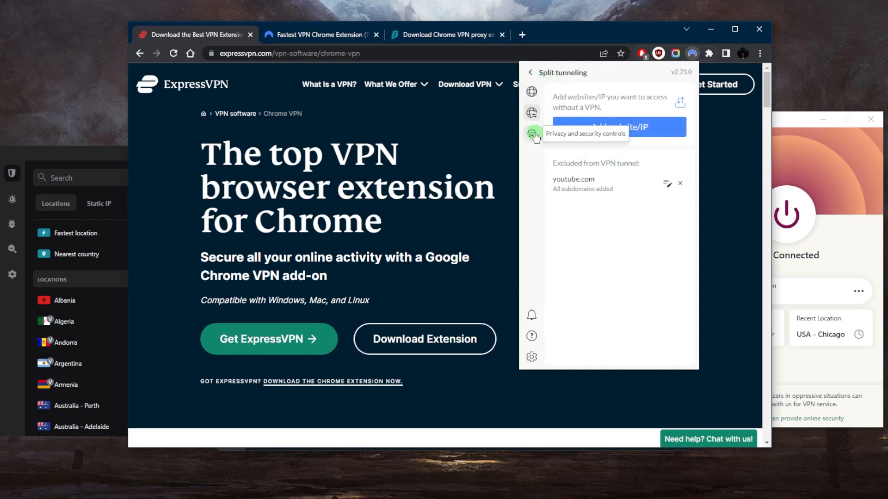
pyautogui.click(531, 133)
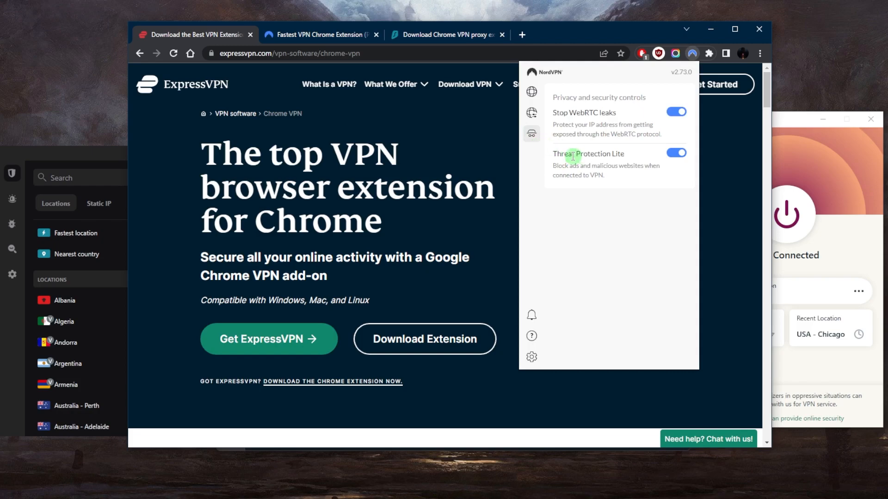
pyautogui.moveTo(561, 161)
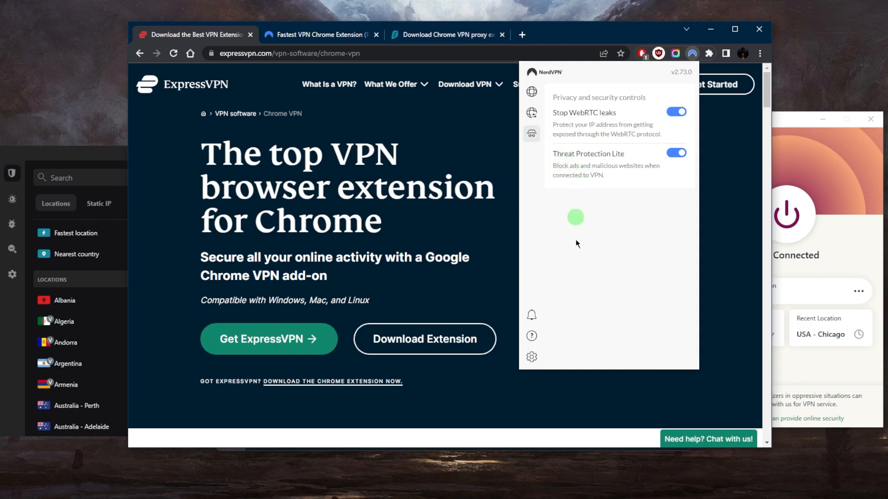
pyautogui.scroll(-3)
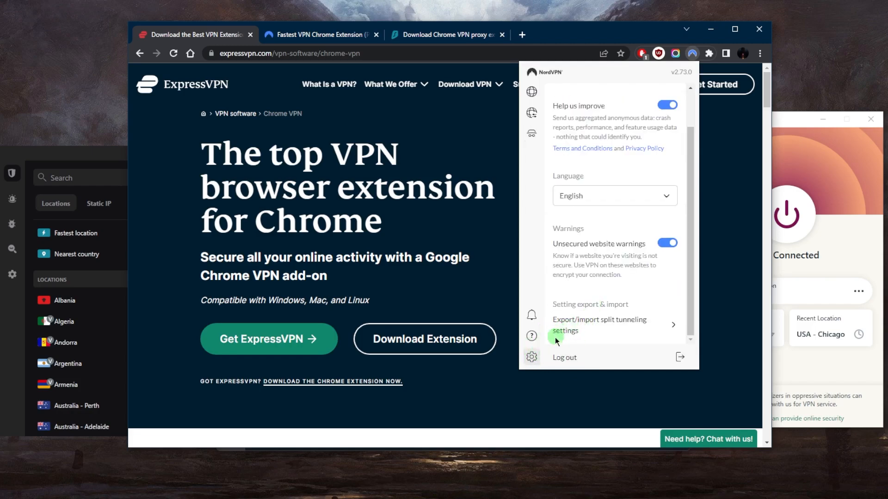
# View the split tunneling export/import options, then bring the NordVPN desktop app forward.
pyautogui.click(599, 326)
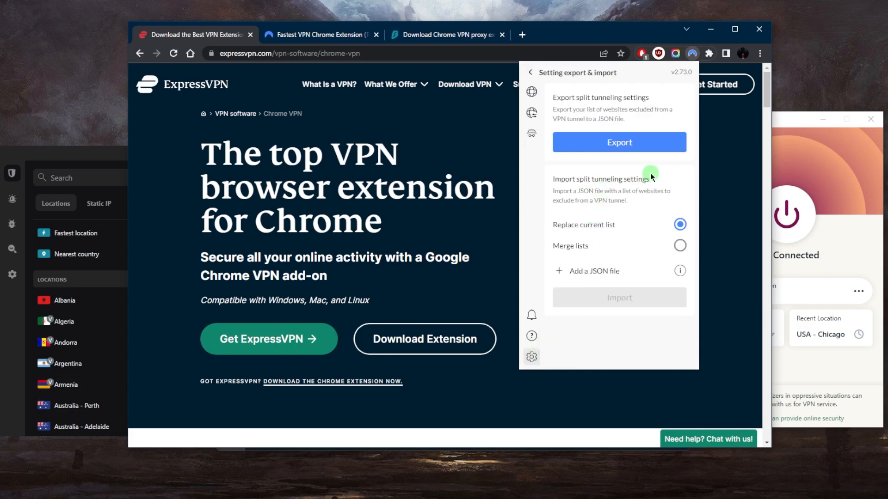
pyautogui.moveTo(614, 200)
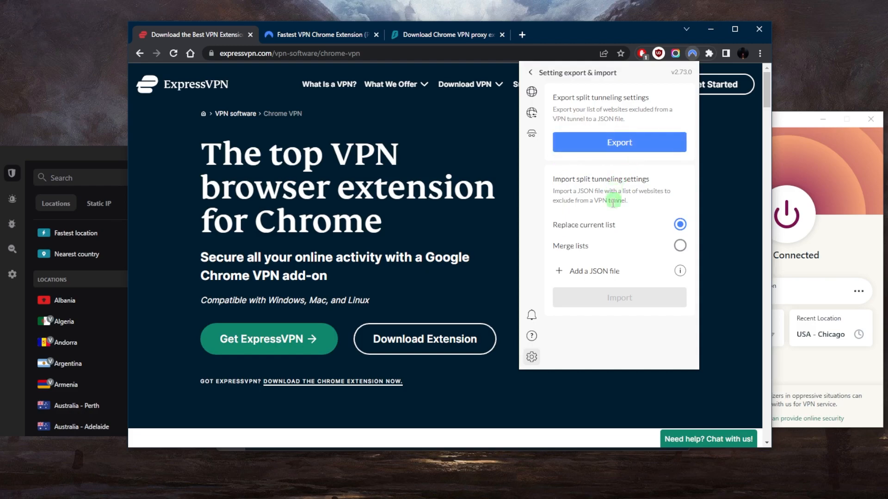
pyautogui.moveTo(586, 206)
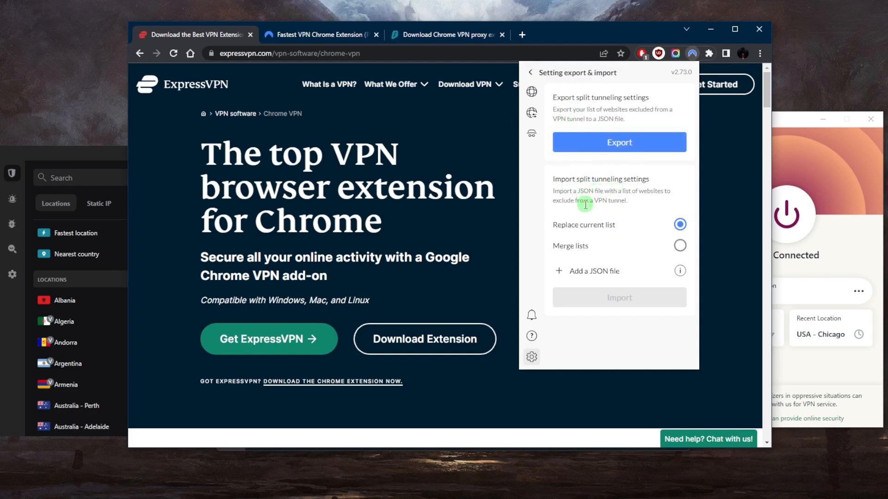
pyautogui.moveTo(593, 219)
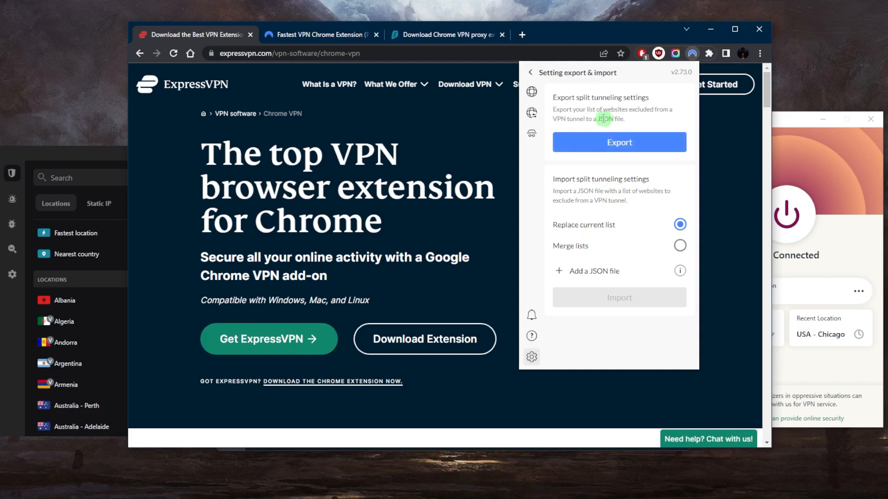
pyautogui.click(530, 72)
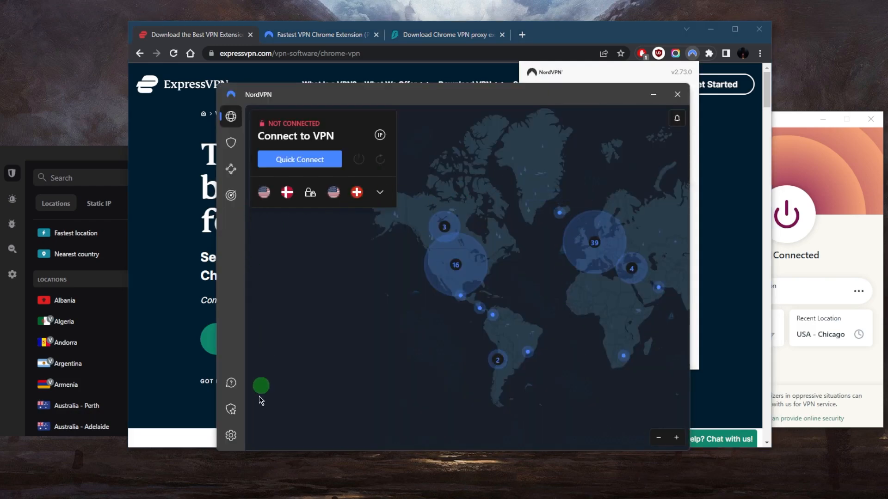
# Check the desktop app's split tunneling list (Chrome, qBittorrent), then return to the map home screen.
pyautogui.click(230, 435)
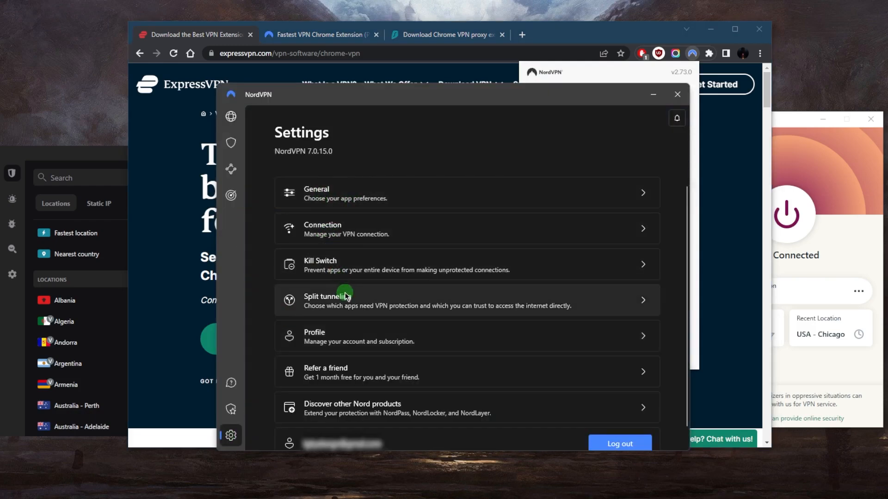
pyautogui.click(436, 300)
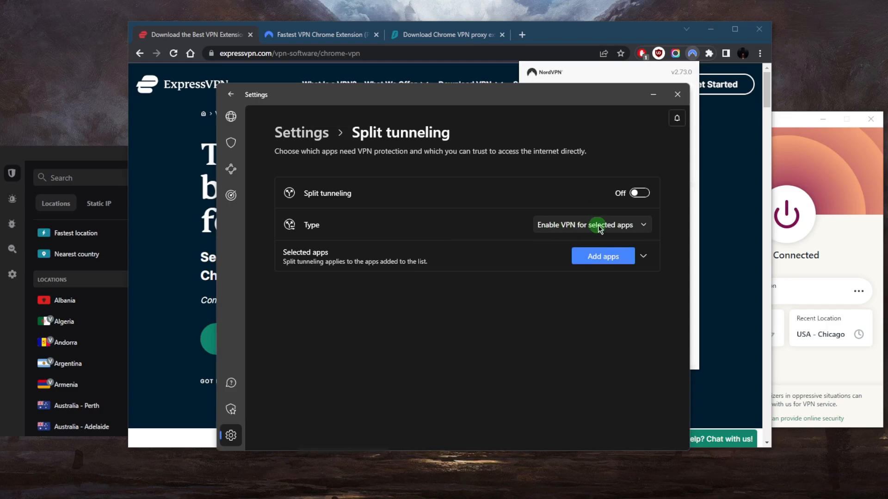
pyautogui.click(644, 256)
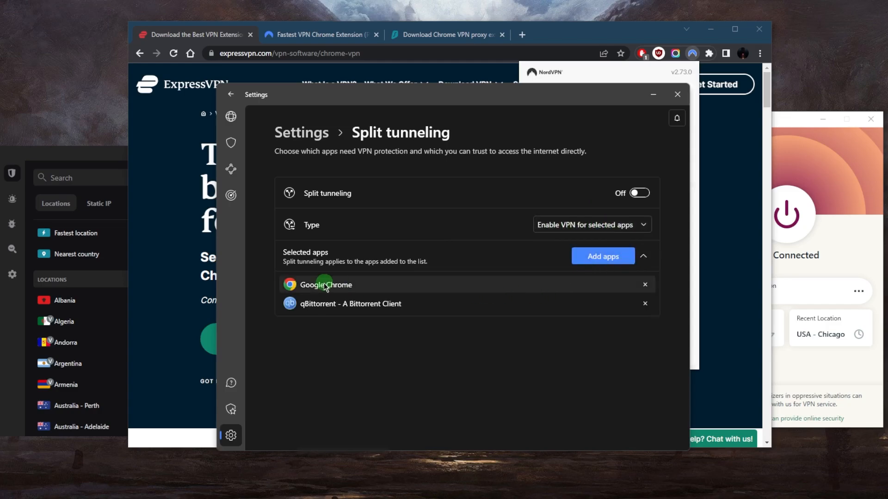
pyautogui.click(230, 116)
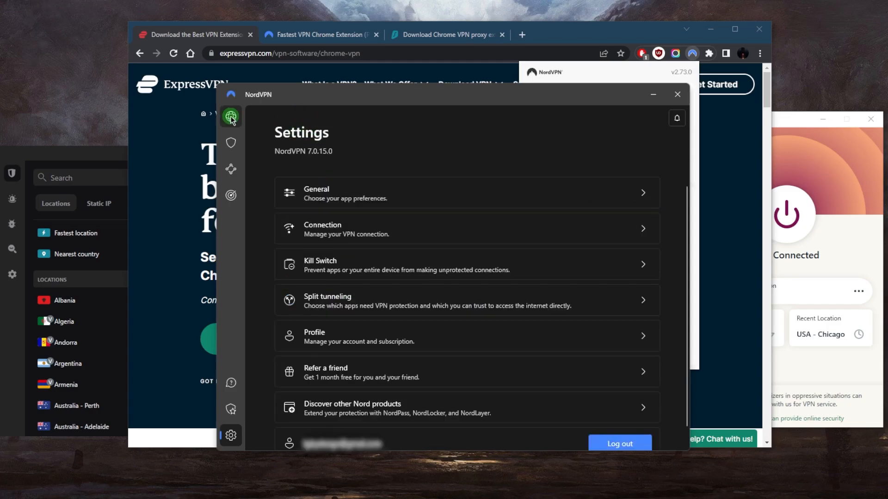
pyautogui.click(230, 118)
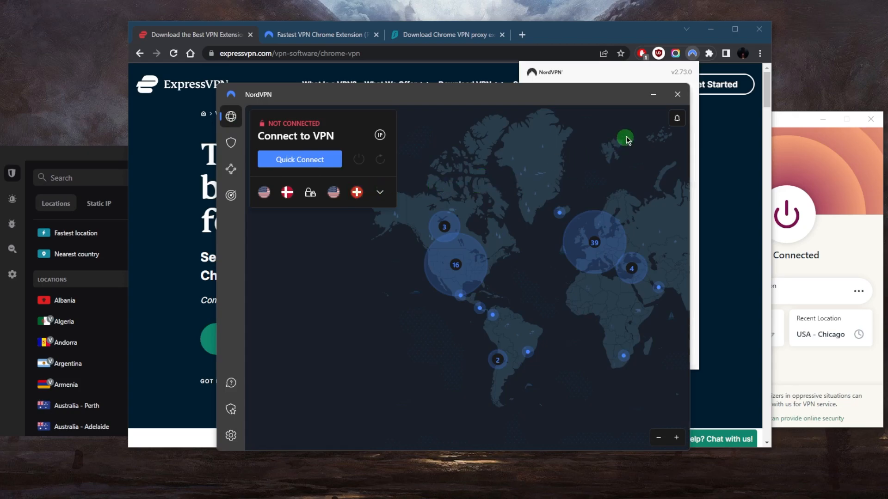
pyautogui.click(708, 53)
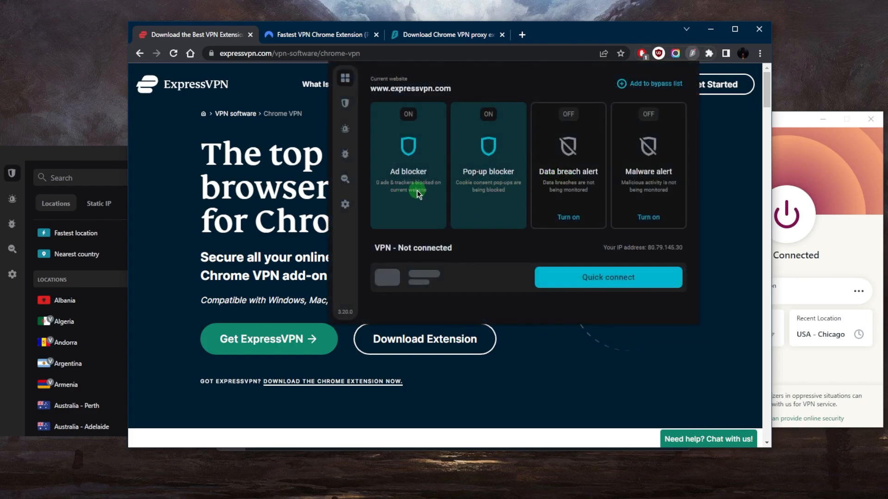
# Turn on Surfshark's Data breach and Malware alerts and browse the VPN locations list.
pyautogui.click(568, 217)
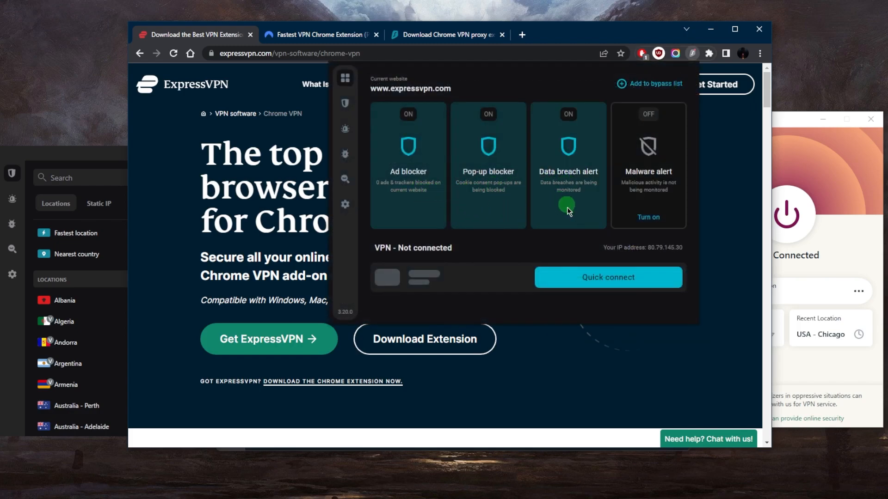
pyautogui.click(648, 216)
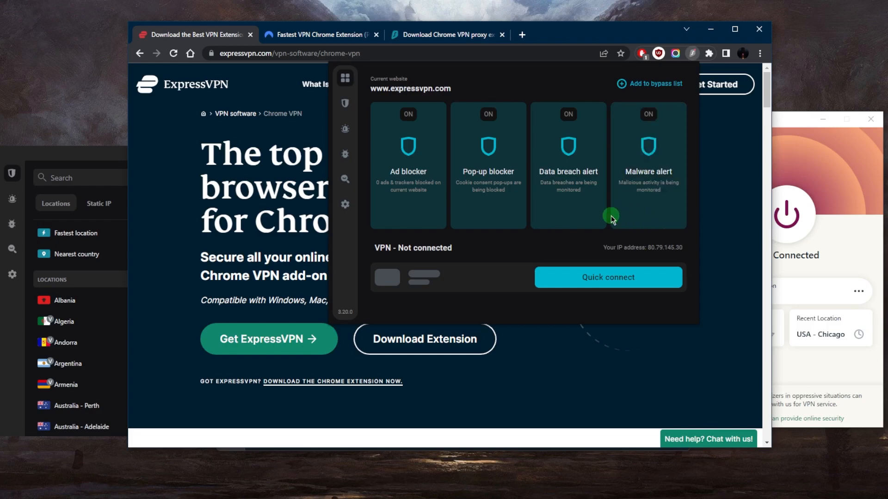
pyautogui.moveTo(513, 145)
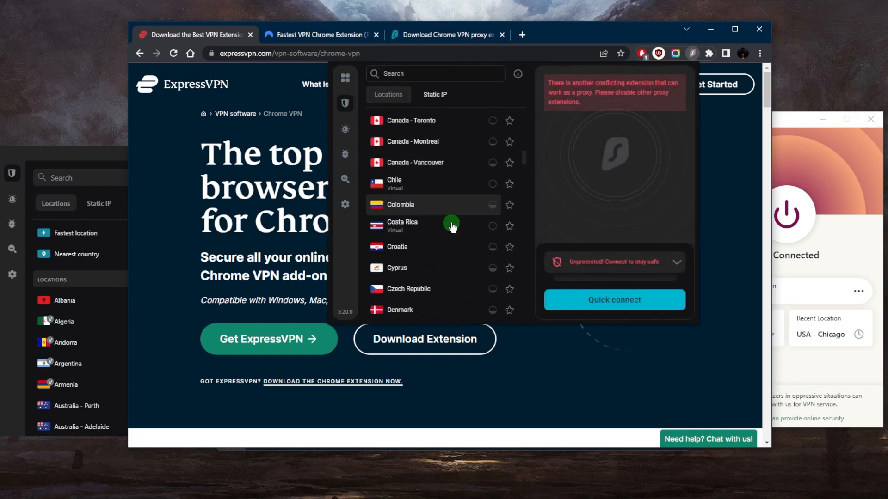
pyautogui.scroll(3)
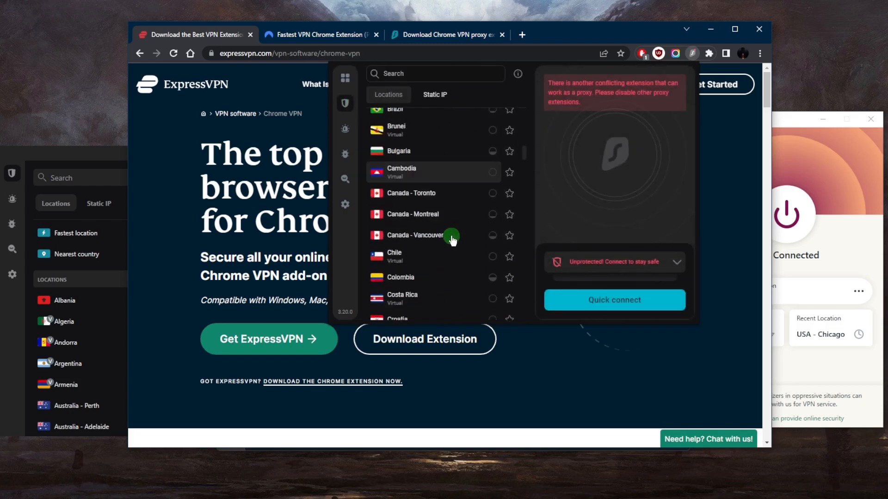
pyautogui.scroll(3)
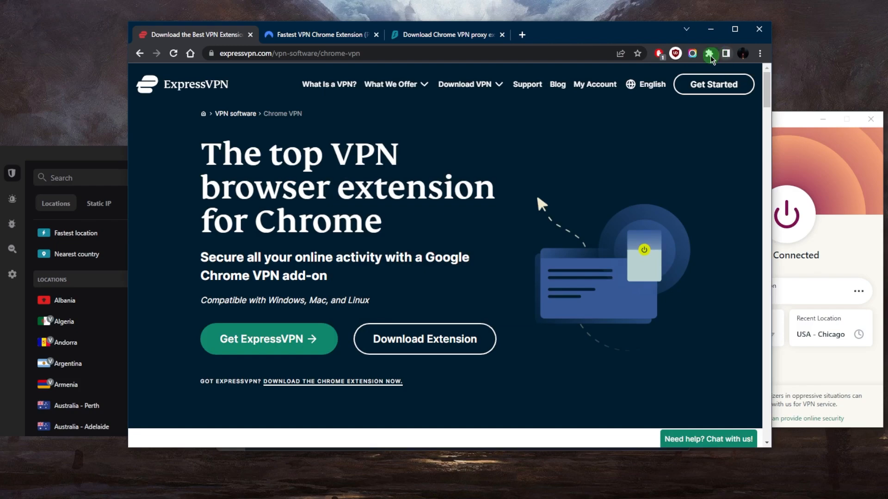
pyautogui.click(693, 54)
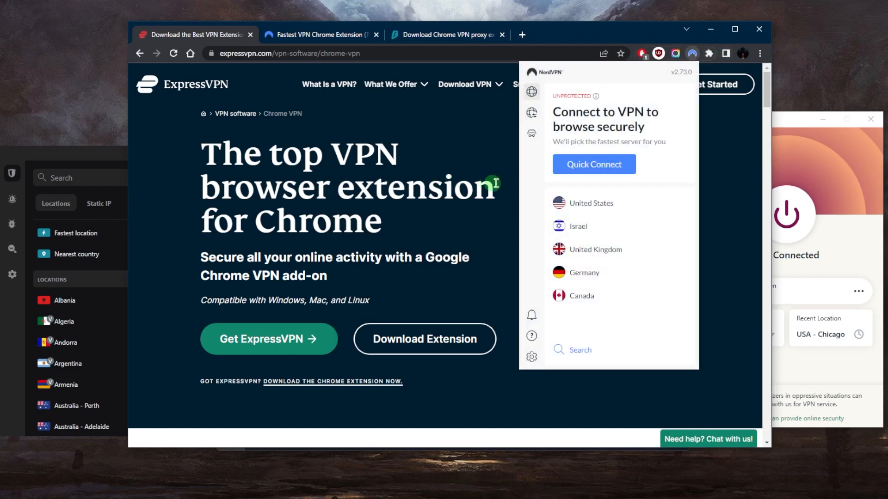
pyautogui.moveTo(587, 339)
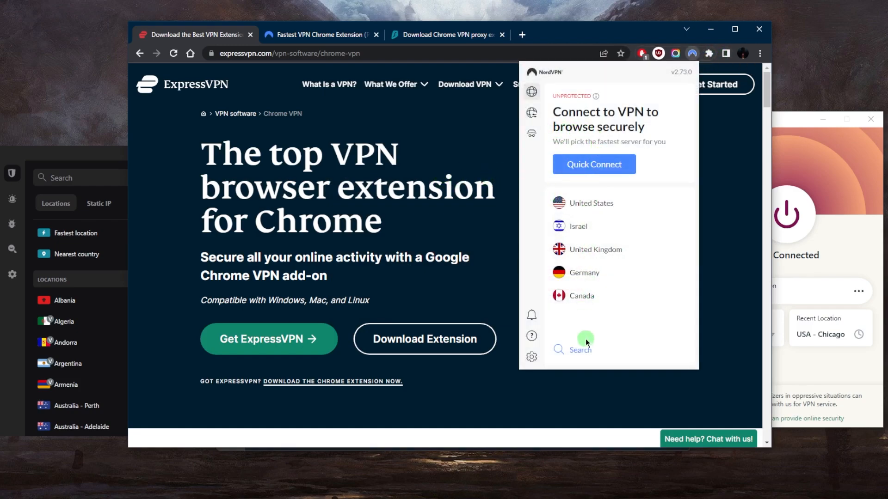
pyautogui.click(558, 349)
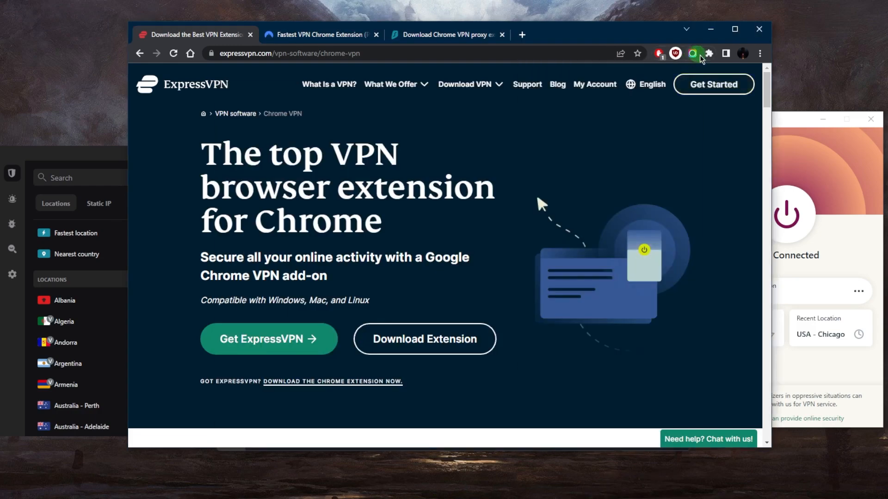
pyautogui.click(708, 53)
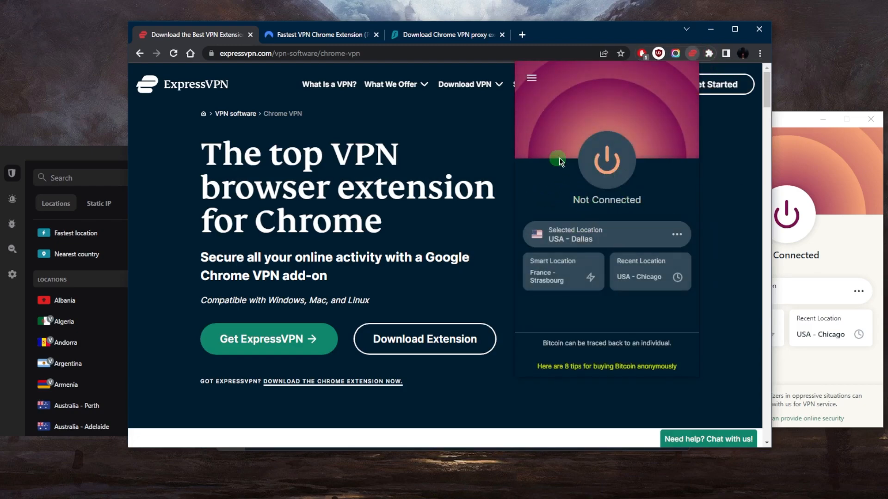
pyautogui.click(690, 54)
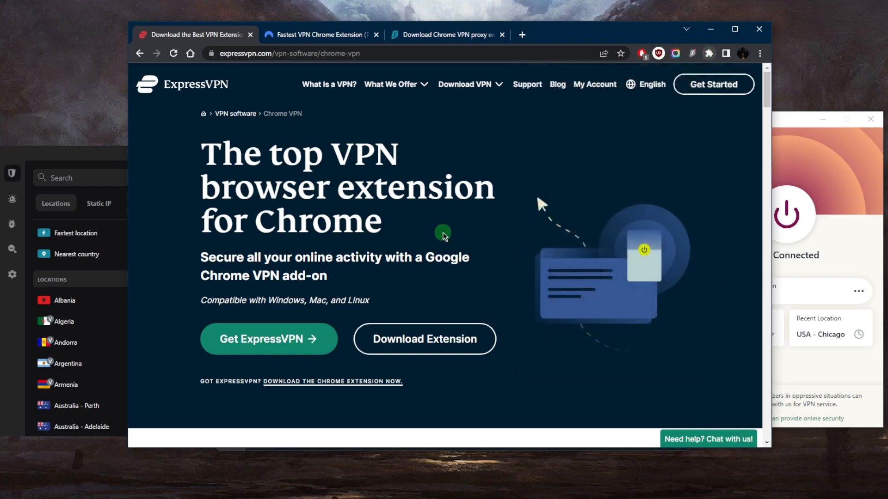
# Show the extension's Static IP servers alongside the desktop app's MultiHop connections.
pyautogui.click(692, 53)
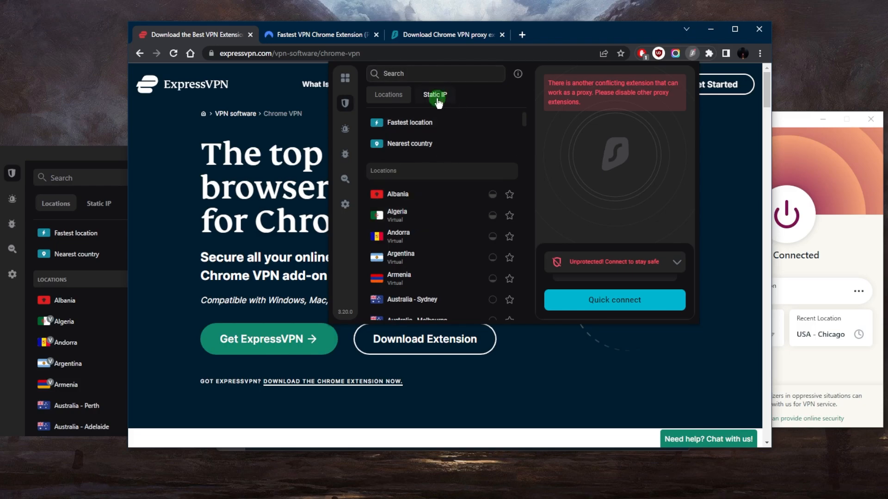
pyautogui.click(434, 94)
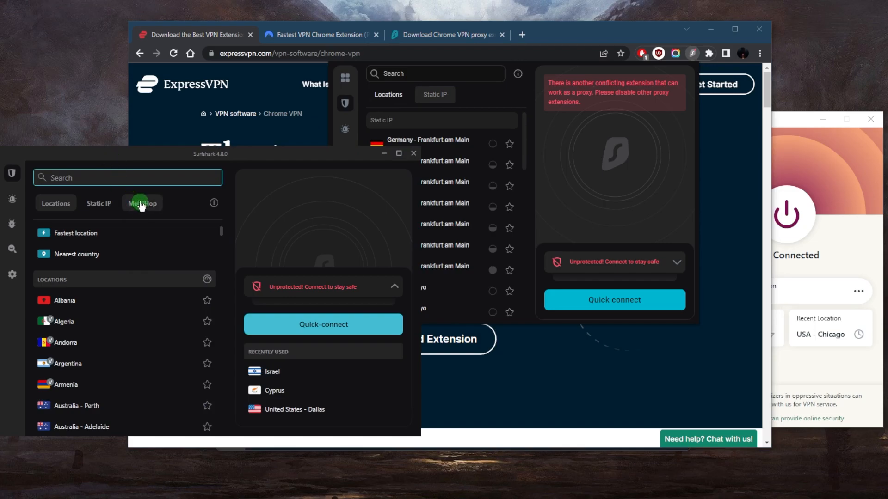
pyautogui.click(141, 204)
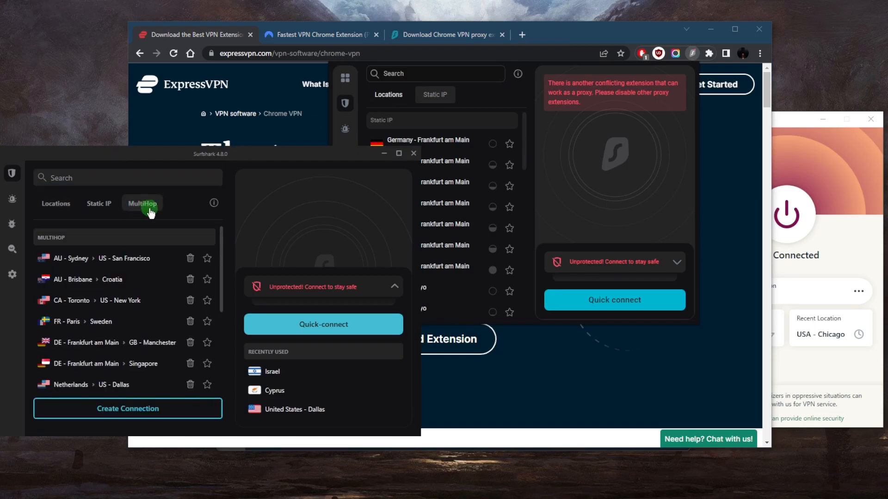
pyautogui.click(412, 154)
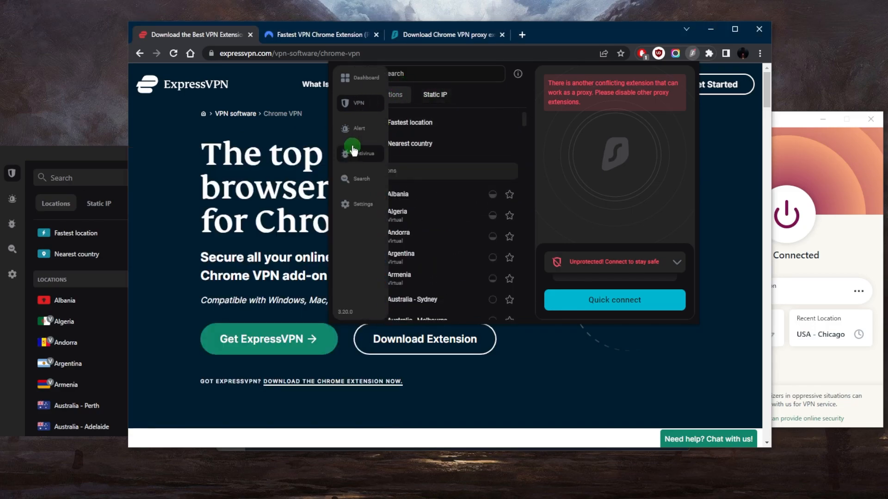
# Review Surfshark's VPN settings, CleanWeb blockers (all on) and the empty bypass list.
pyautogui.click(345, 203)
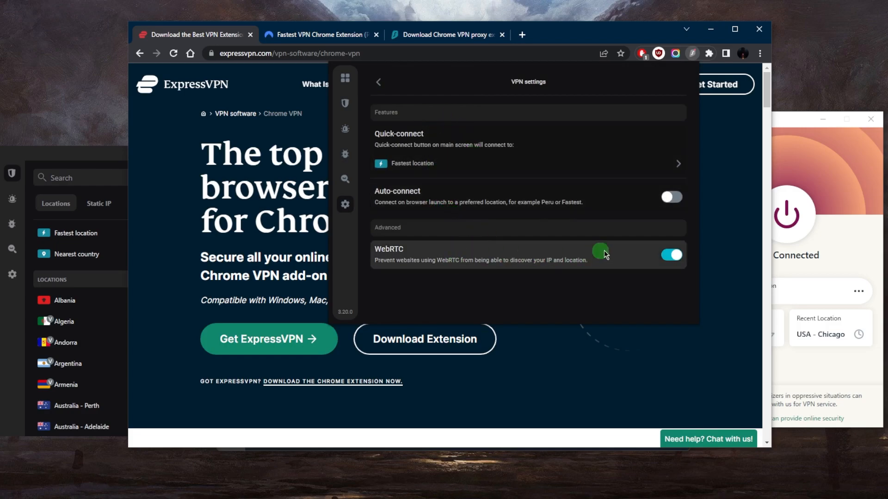
pyautogui.moveTo(459, 183)
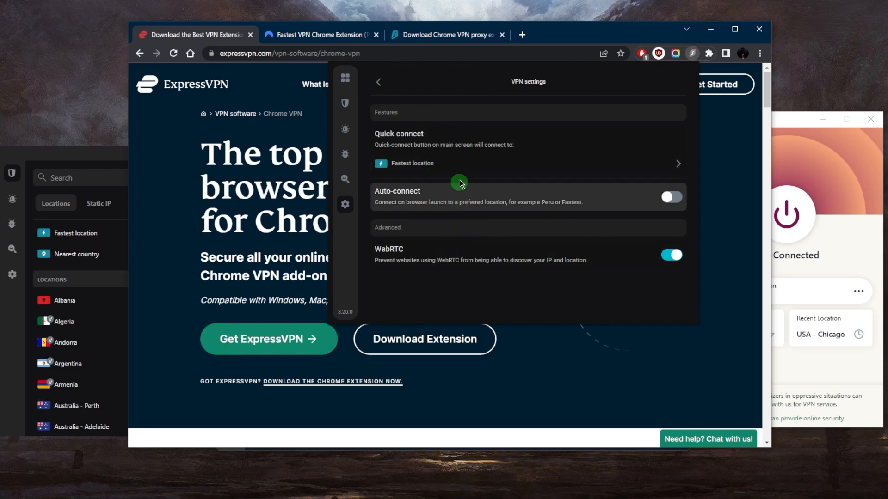
pyautogui.click(378, 81)
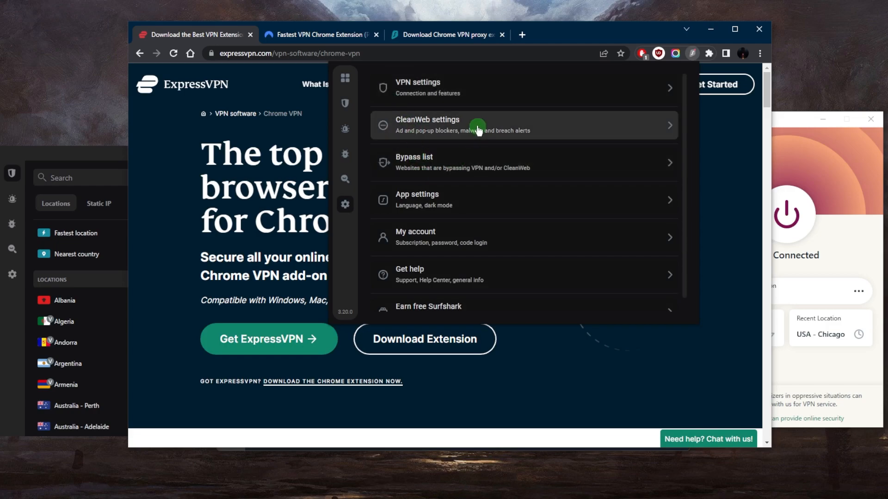
pyautogui.click(478, 125)
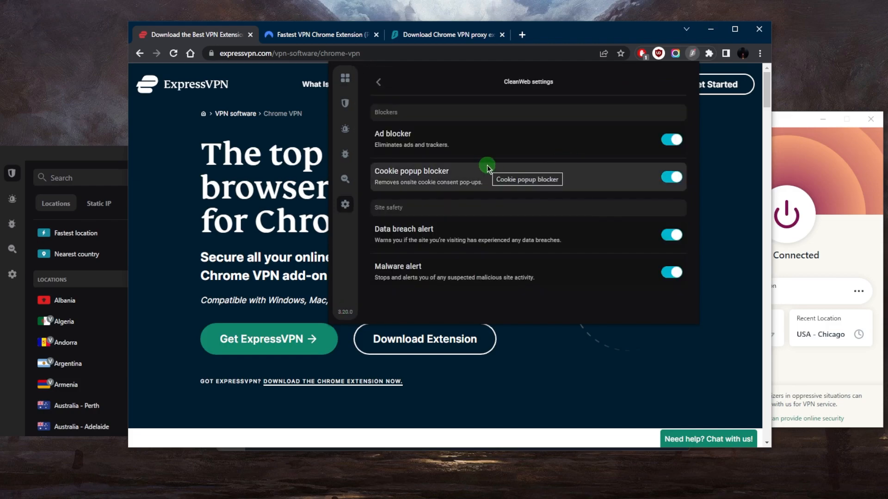
pyautogui.moveTo(377, 81)
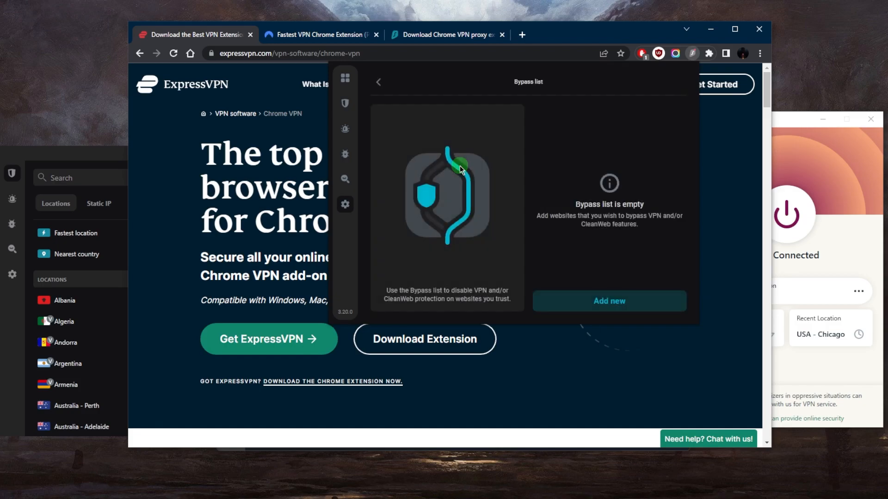
pyautogui.moveTo(378, 82)
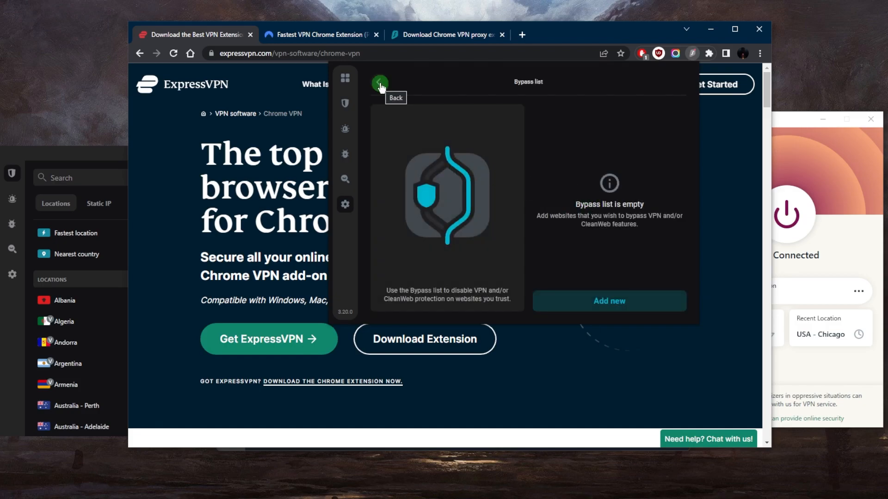
pyautogui.click(379, 84)
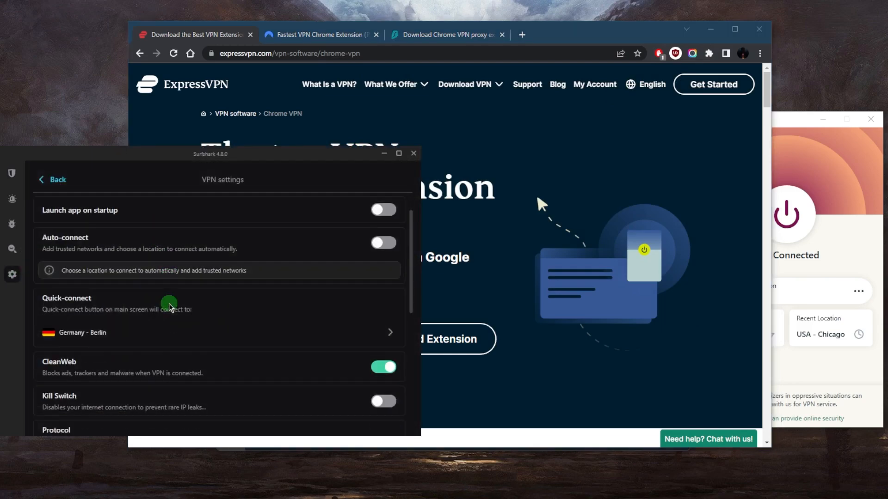
# Enable the Bypasser's website/IP VPN bypass, then go back to the VPN locations list.
pyautogui.scroll(-3)
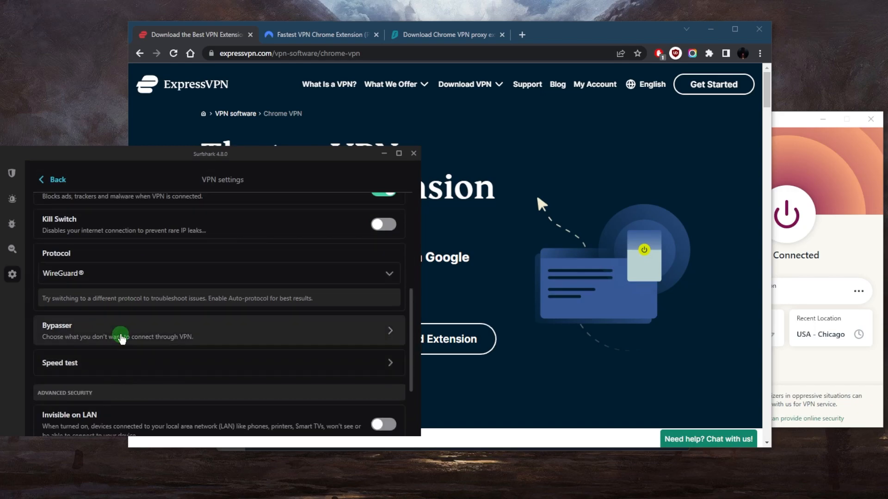
pyautogui.click(218, 331)
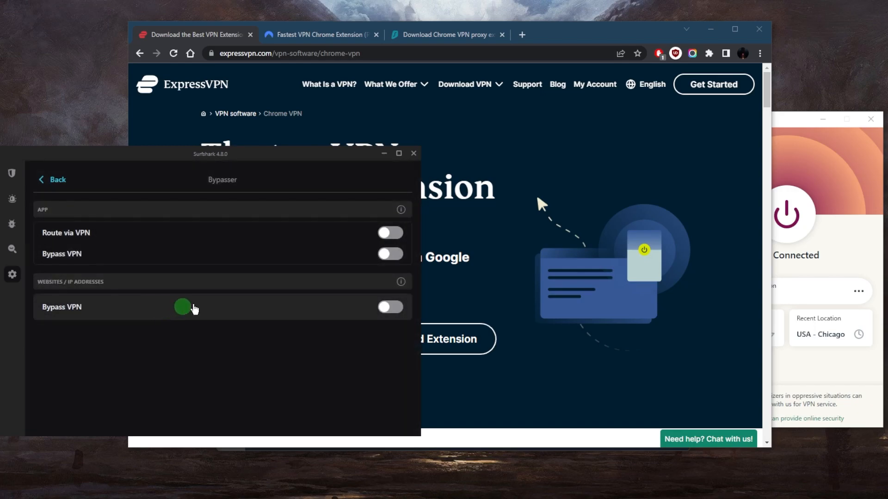
pyautogui.click(390, 307)
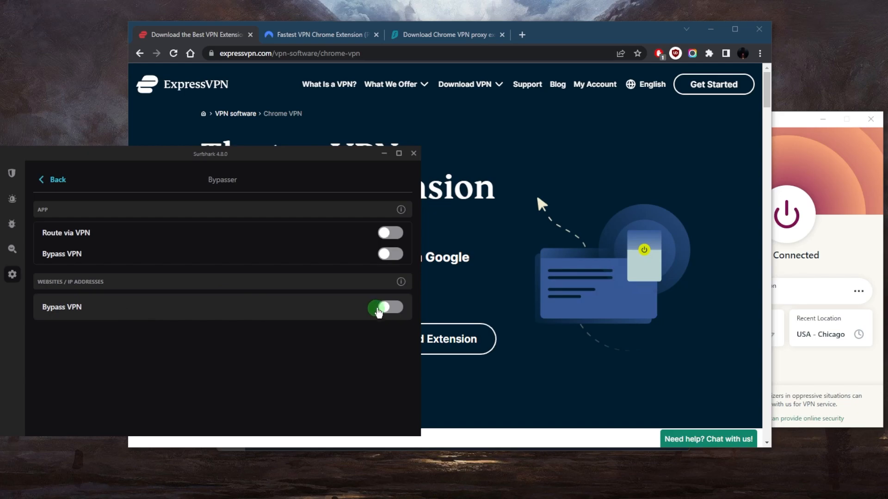
pyautogui.click(389, 307)
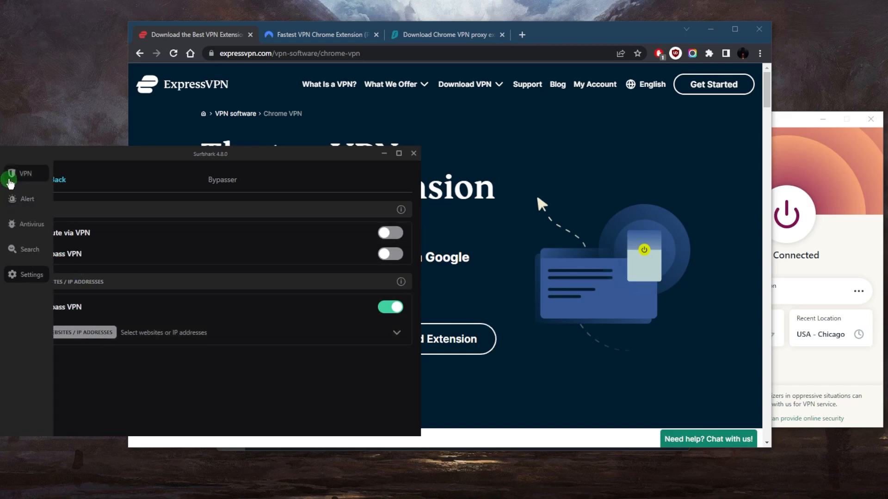
pyautogui.click(24, 173)
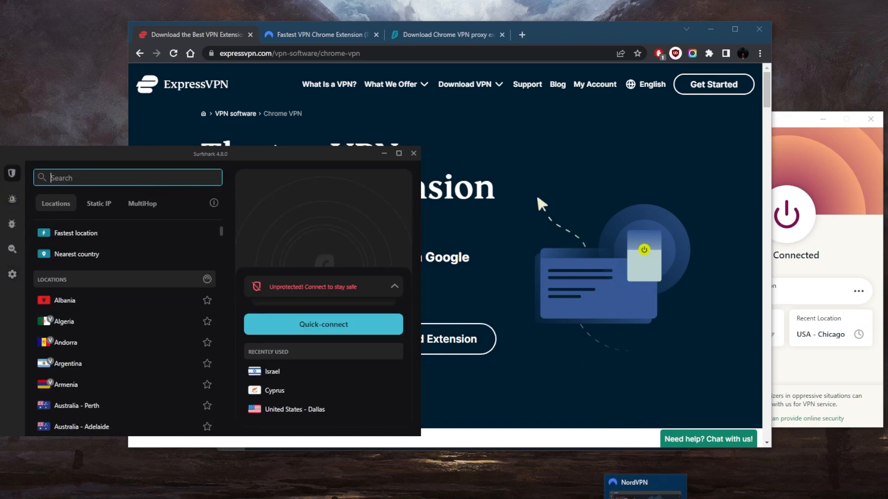
# Bring the disconnected NordVPN window forward to show its server world map.
pyautogui.click(645, 483)
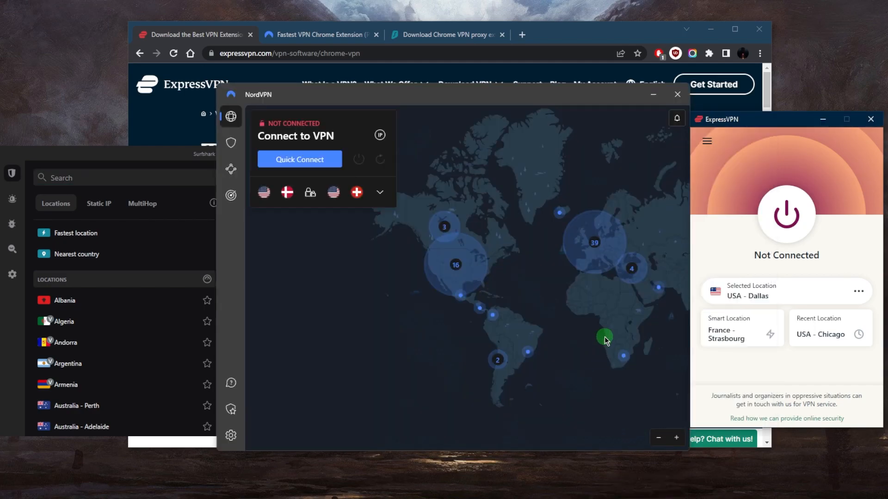
pyautogui.moveTo(560, 268)
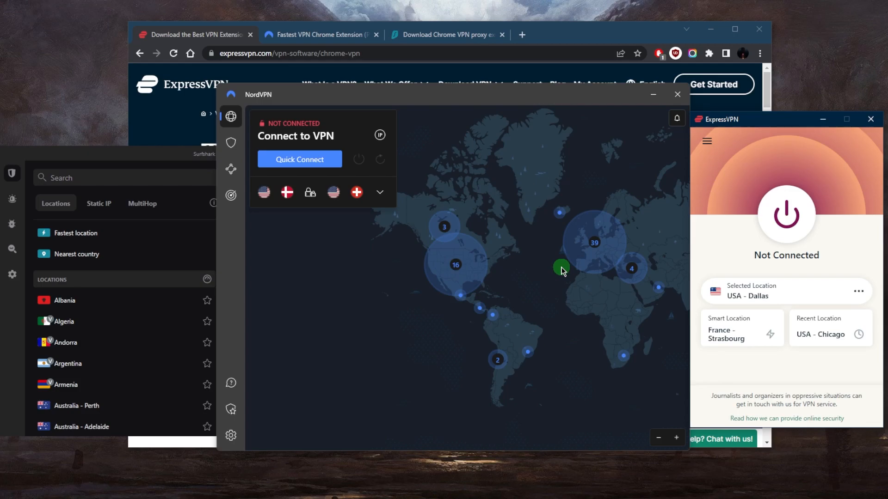
pyautogui.moveTo(564, 67)
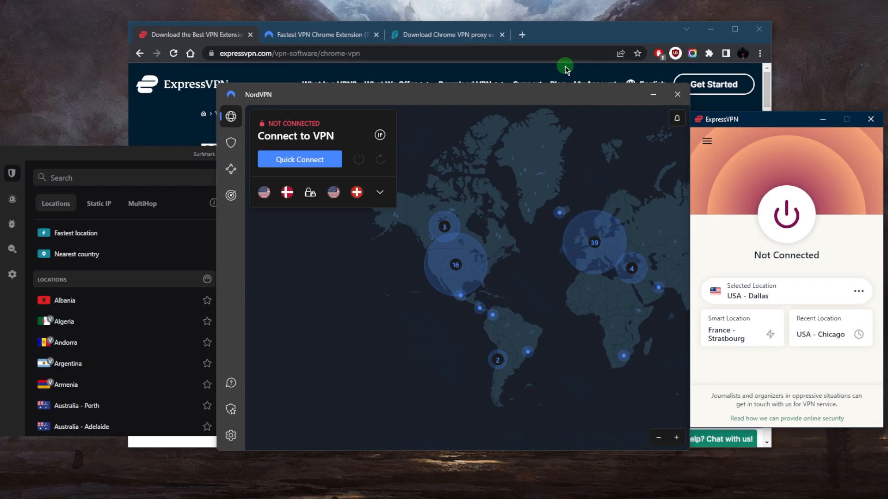
pyautogui.moveTo(638, 244)
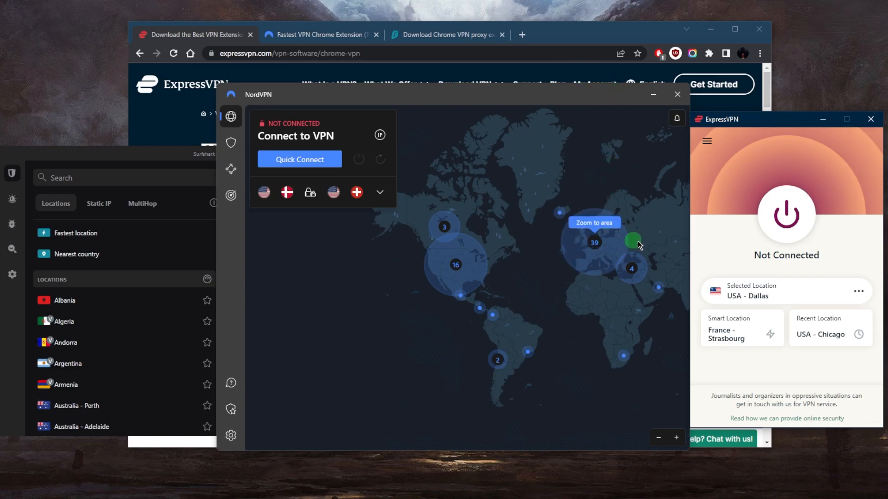
pyautogui.moveTo(626, 203)
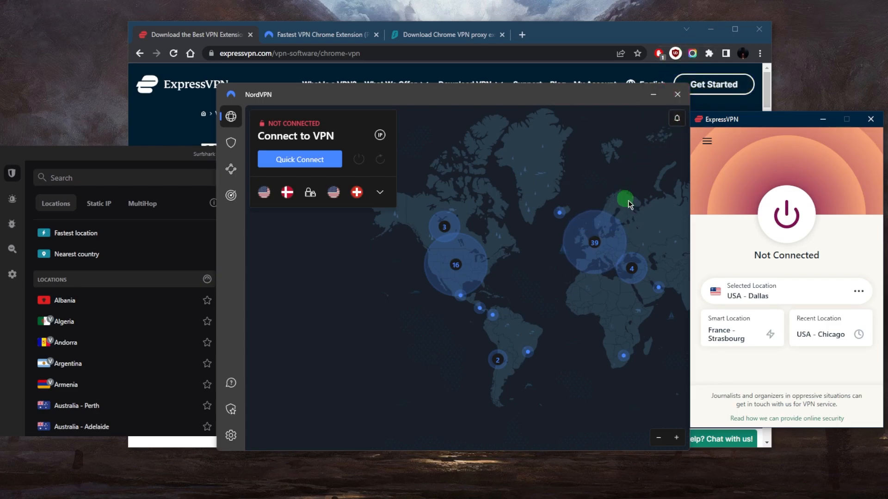
pyautogui.moveTo(634, 208)
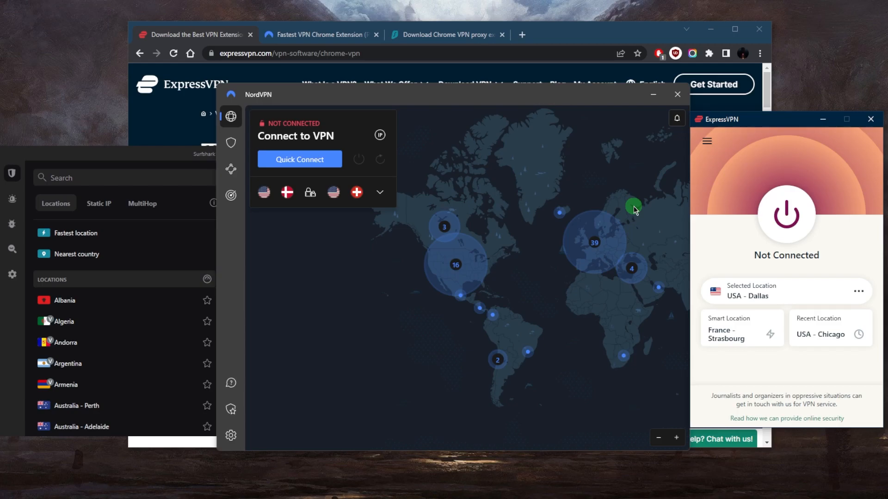
pyautogui.moveTo(527, 252)
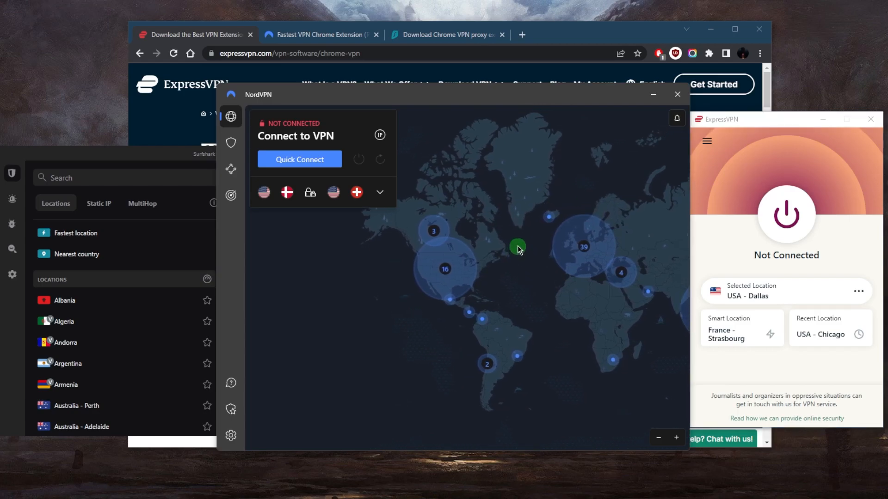
pyautogui.moveTo(550, 231)
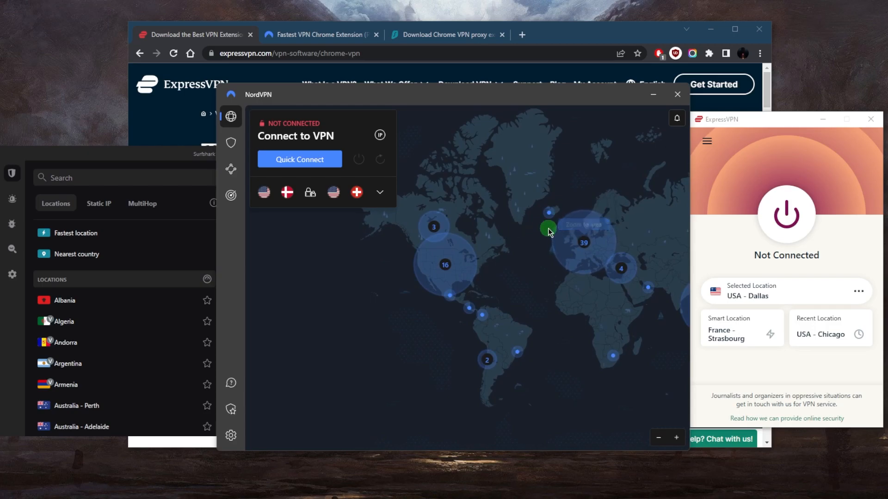
pyautogui.moveTo(528, 238)
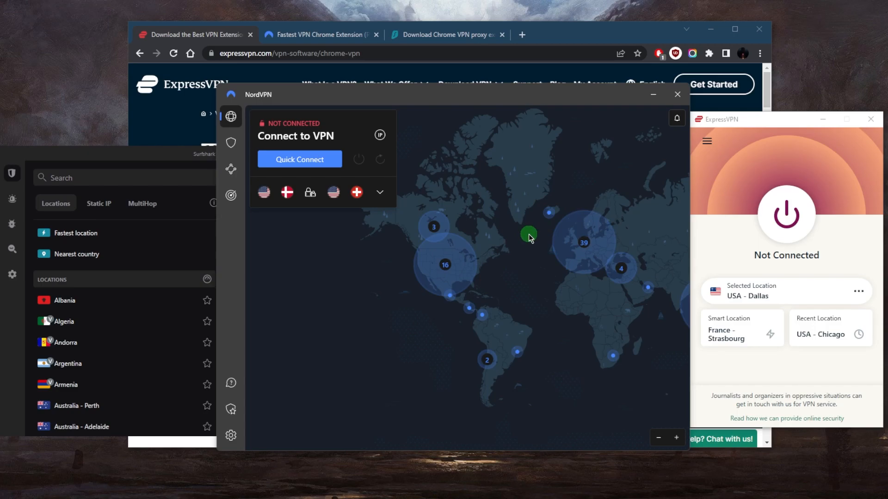
pyautogui.moveTo(553, 215)
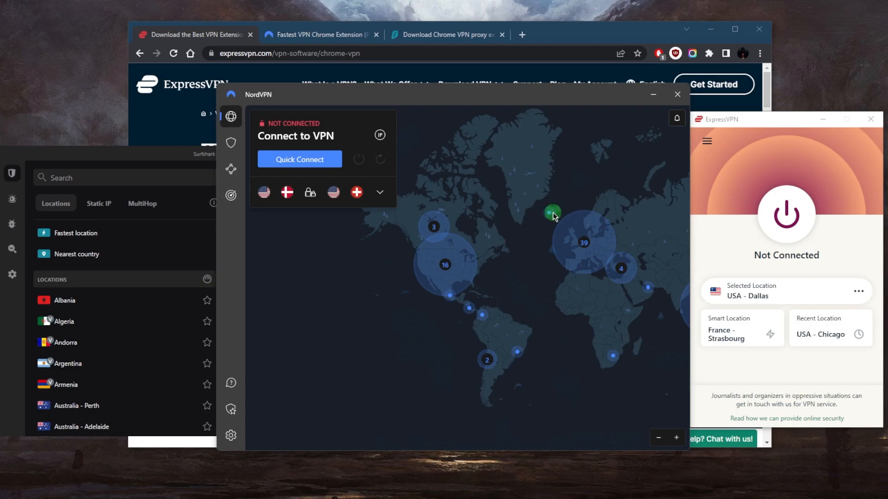
pyautogui.moveTo(500, 261)
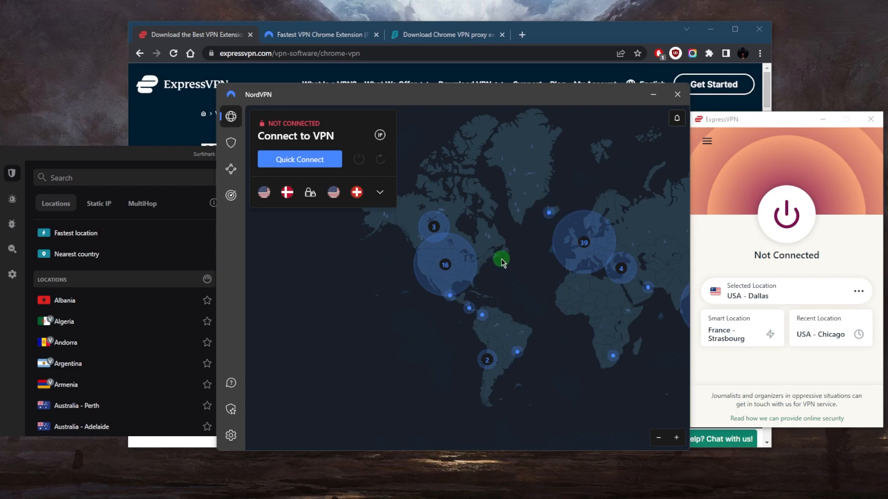
pyautogui.moveTo(503, 267)
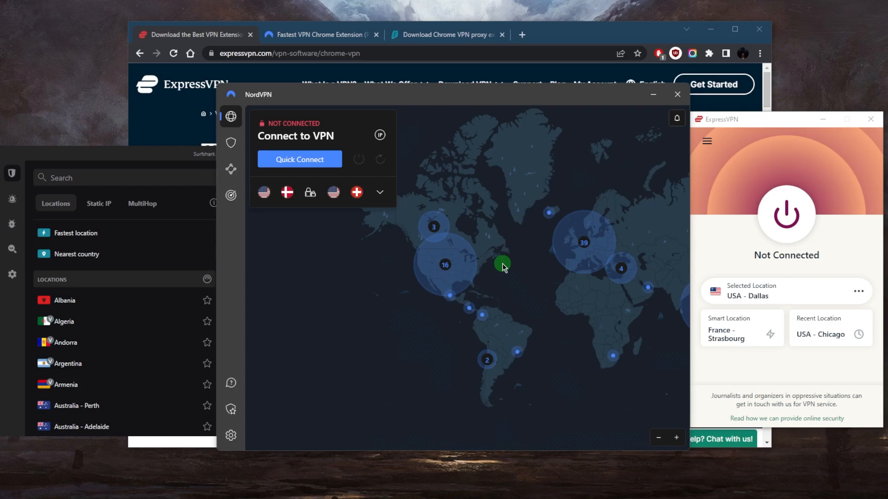
pyautogui.moveTo(571, 233)
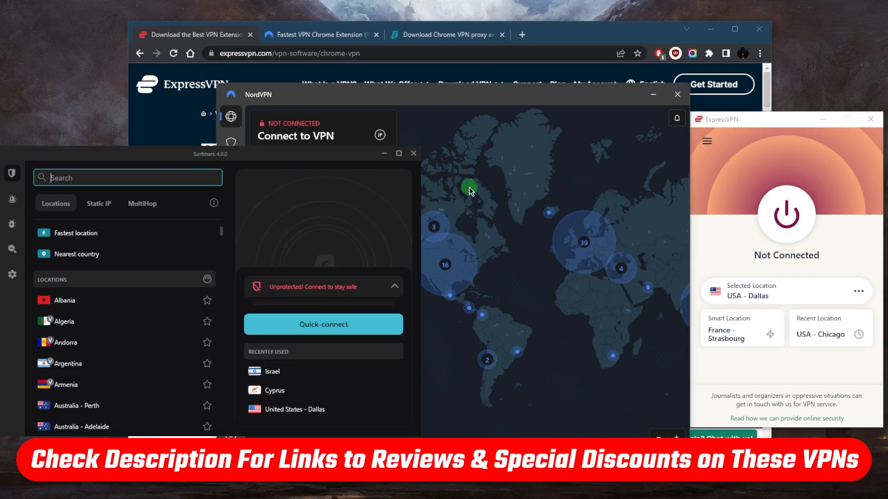
pyautogui.moveTo(493, 204)
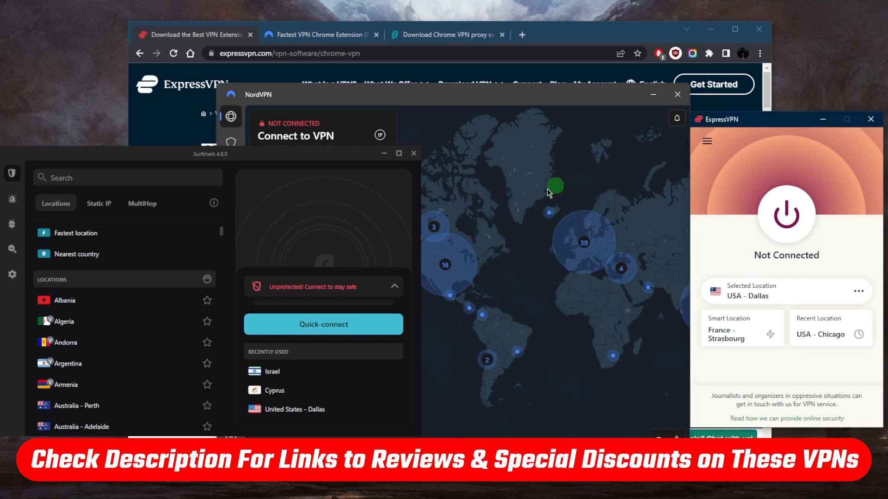
pyautogui.moveTo(497, 200)
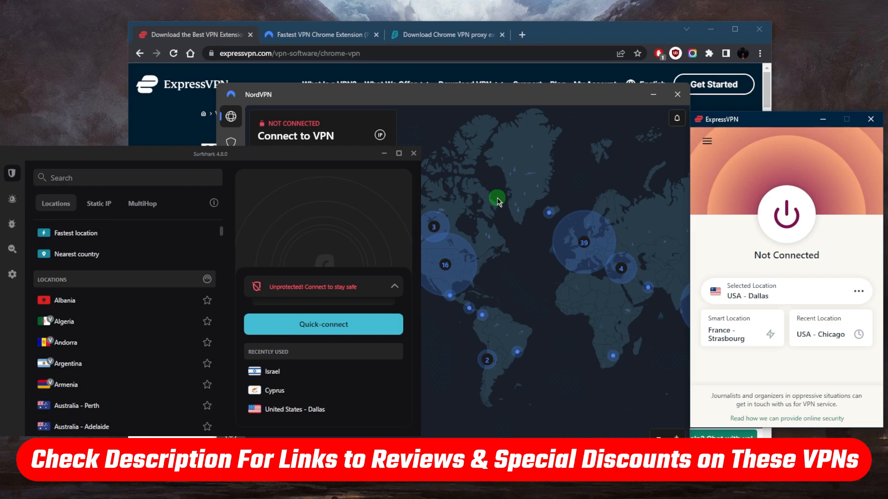
pyautogui.moveTo(516, 253)
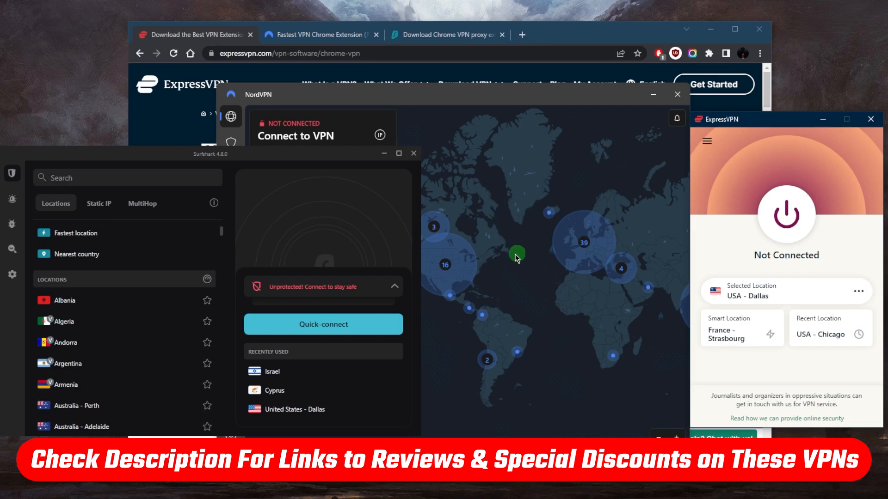
pyautogui.moveTo(524, 269)
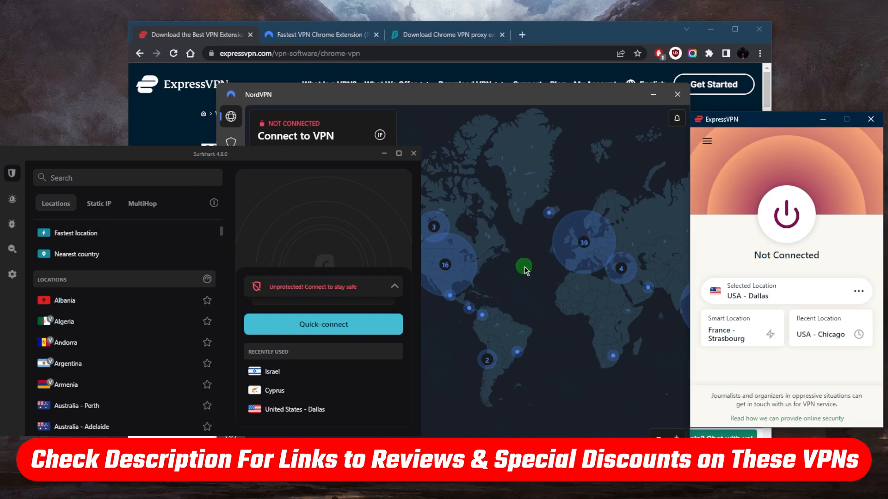
pyautogui.moveTo(553, 279)
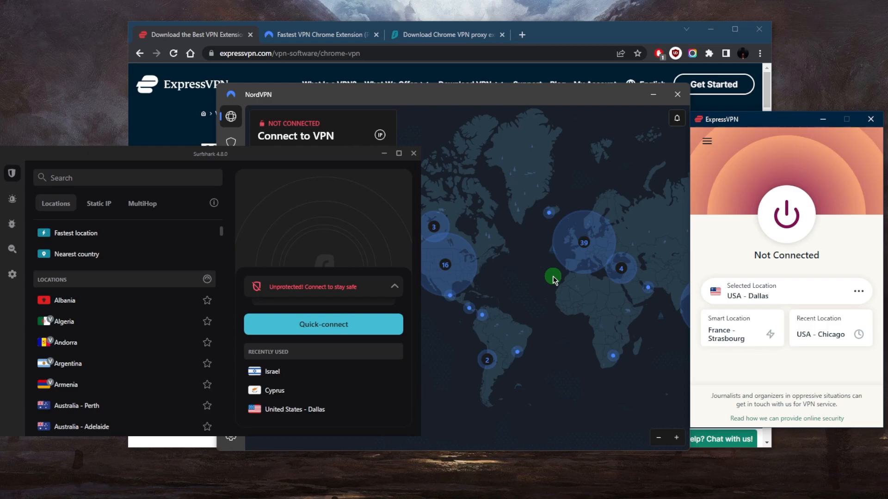
pyautogui.moveTo(552, 275)
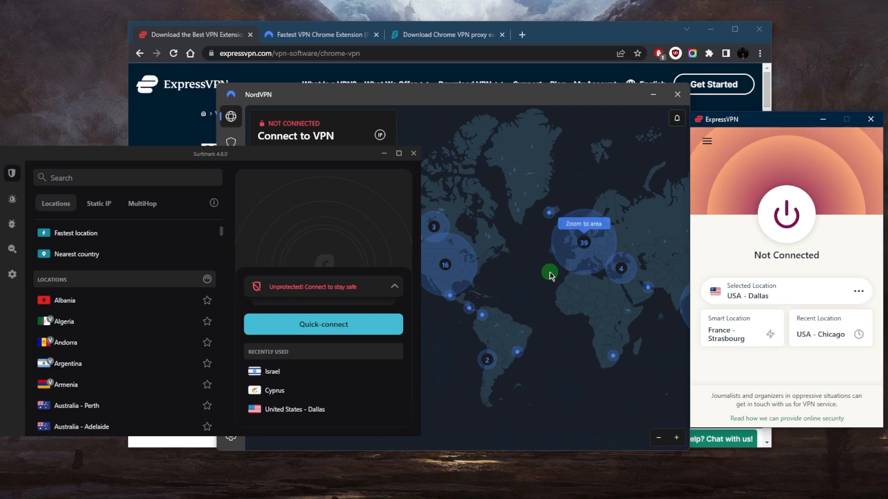